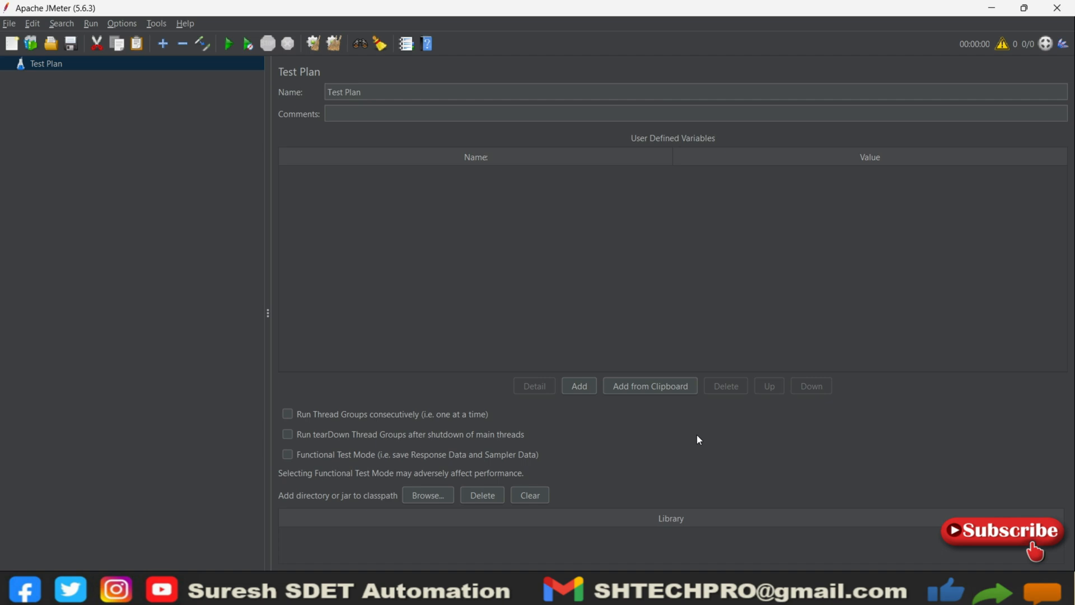
mouse_move(542, 369)
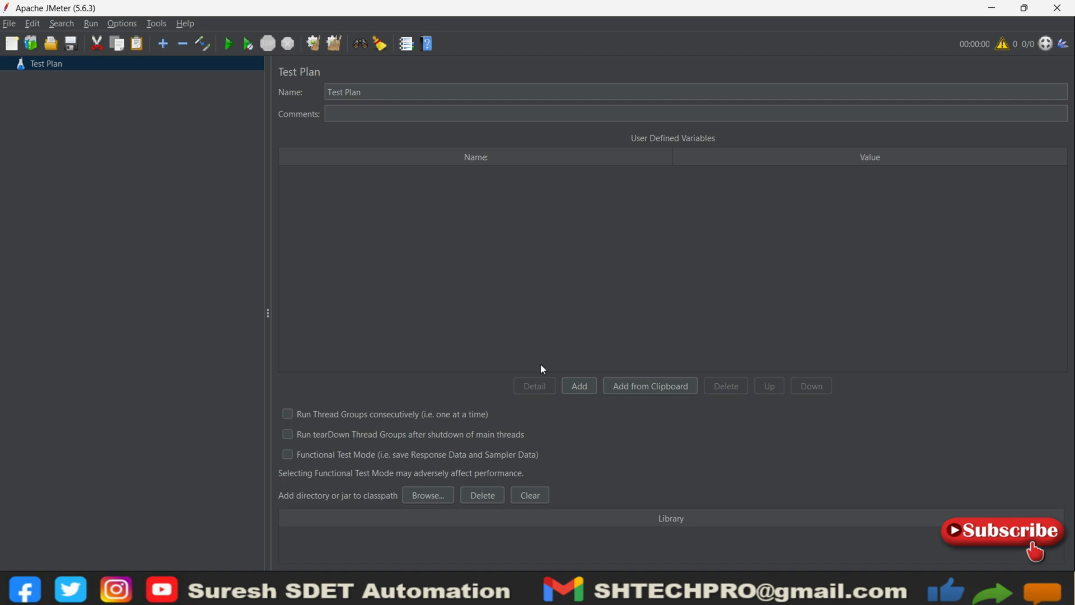
mouse_move(103, 129)
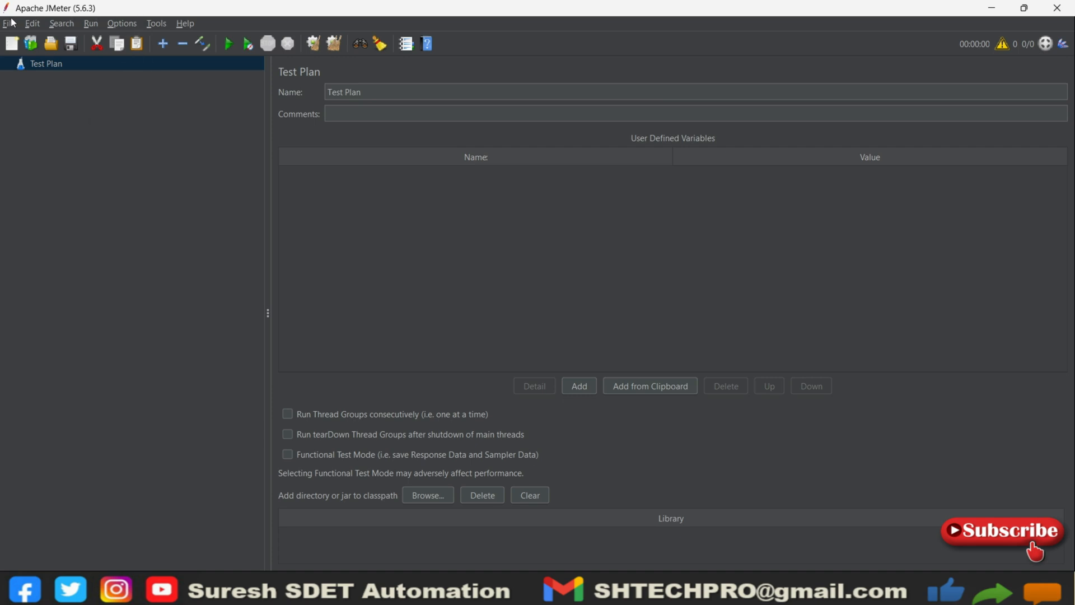
mouse_move(213, 29)
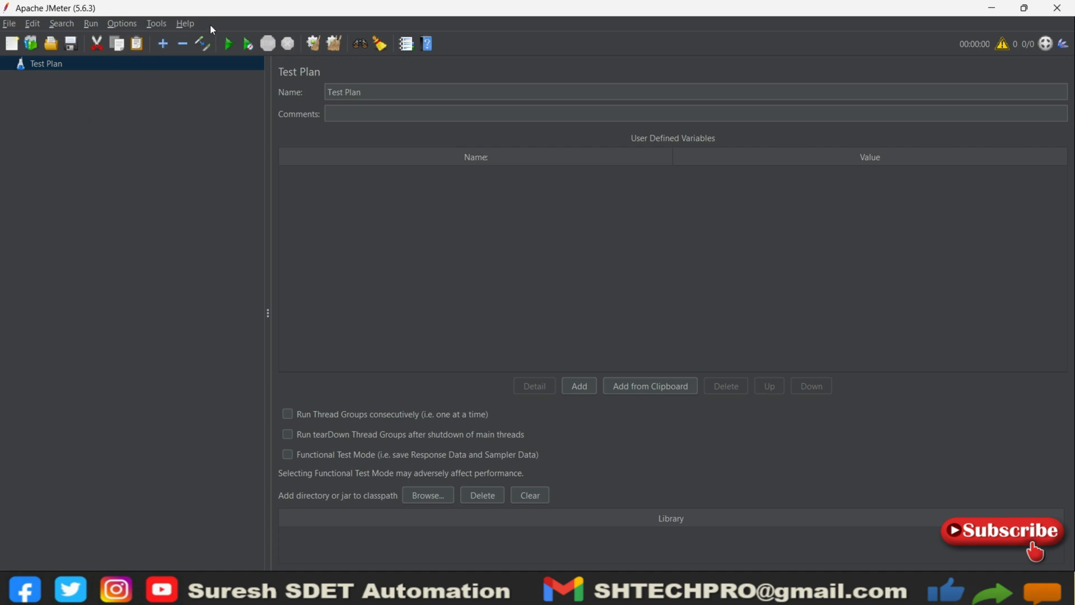
mouse_move(43, 23)
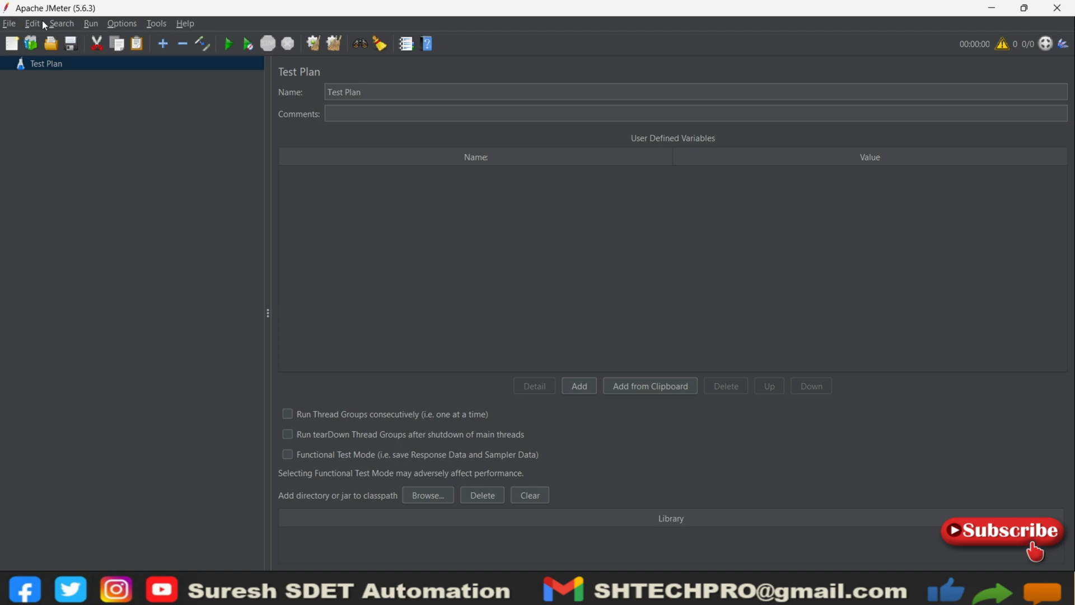
mouse_move(175, 38)
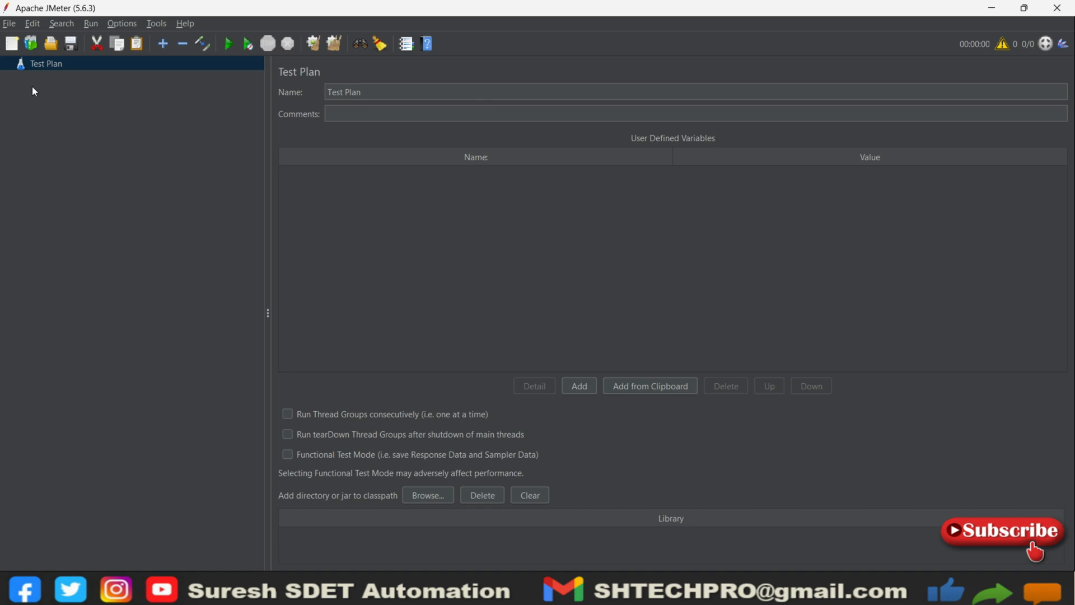
mouse_move(29, 71)
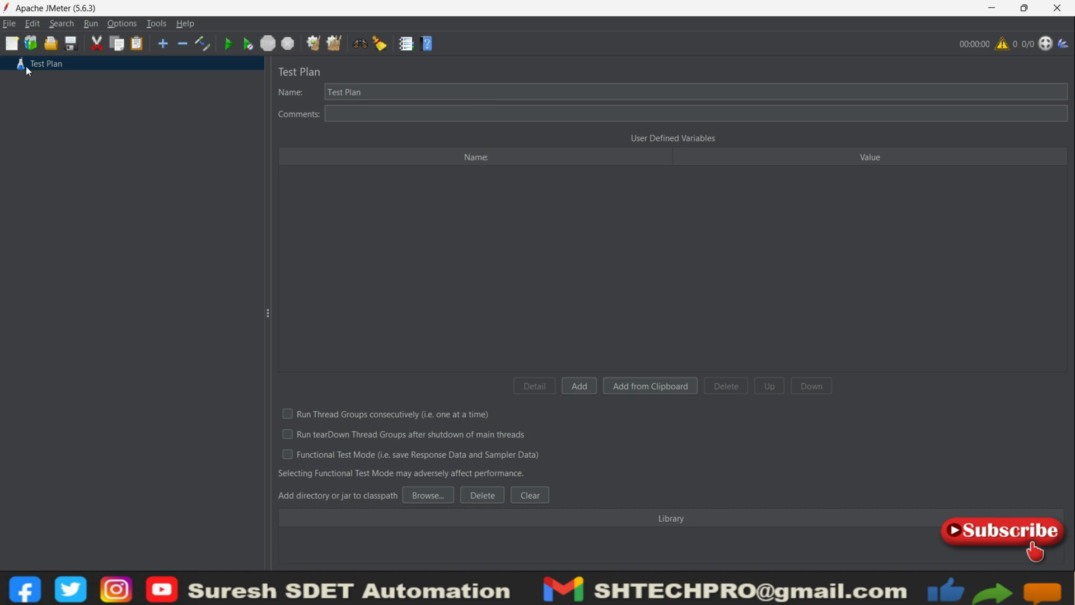
mouse_move(11, 43)
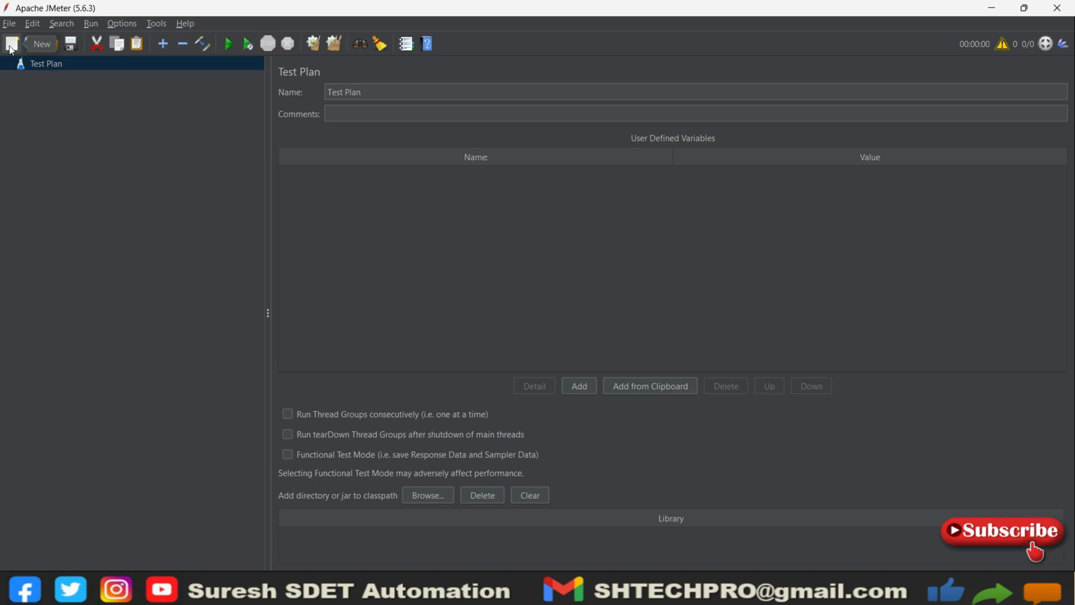
mouse_move(36, 118)
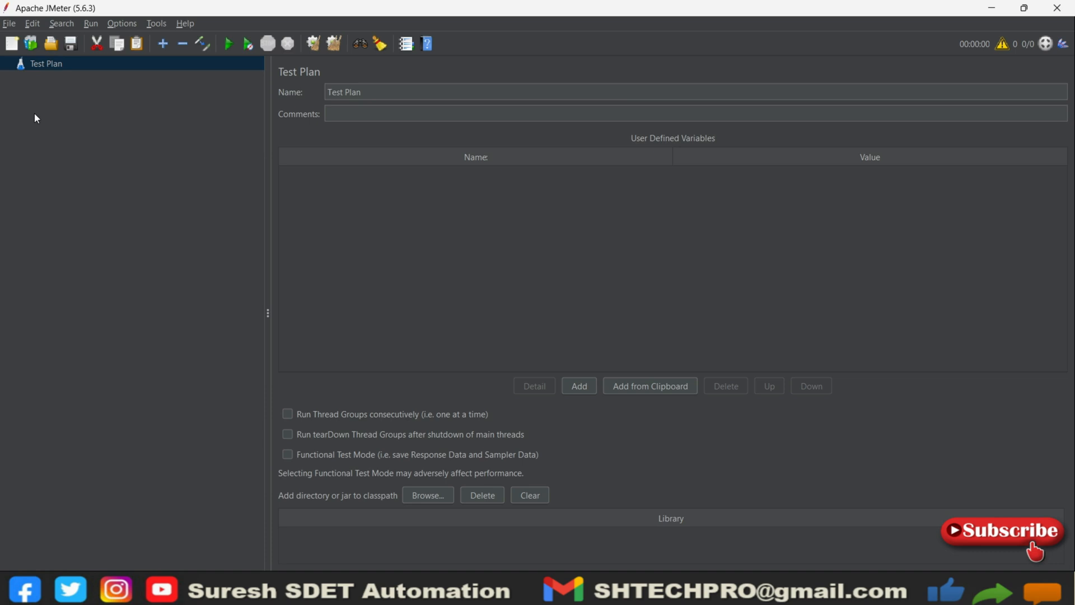
Preview the Simple HTTP request template from Templates without creating anything
click(32, 43)
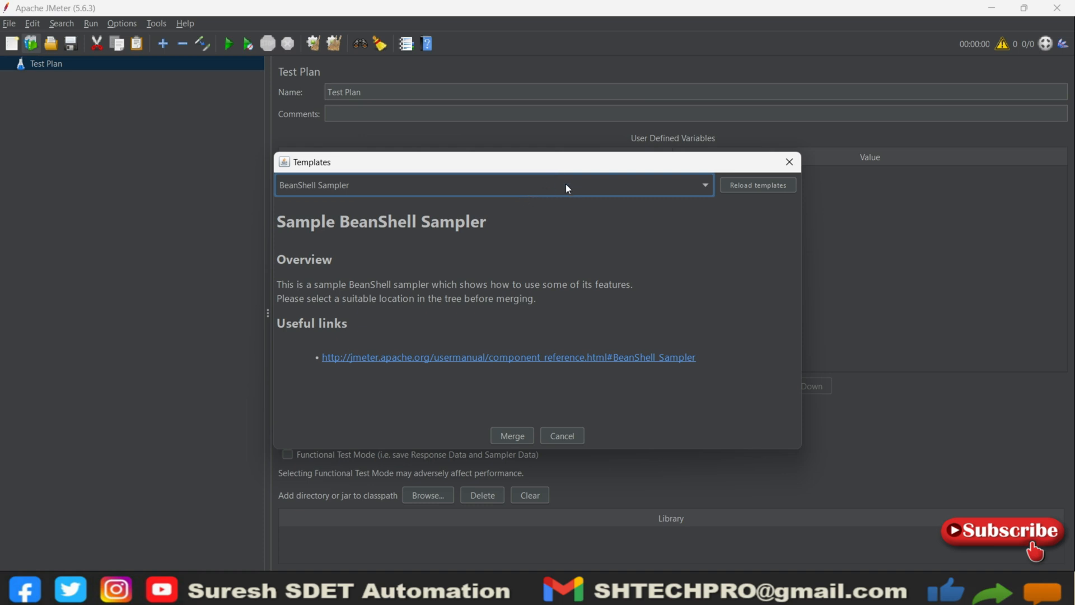
click(703, 185)
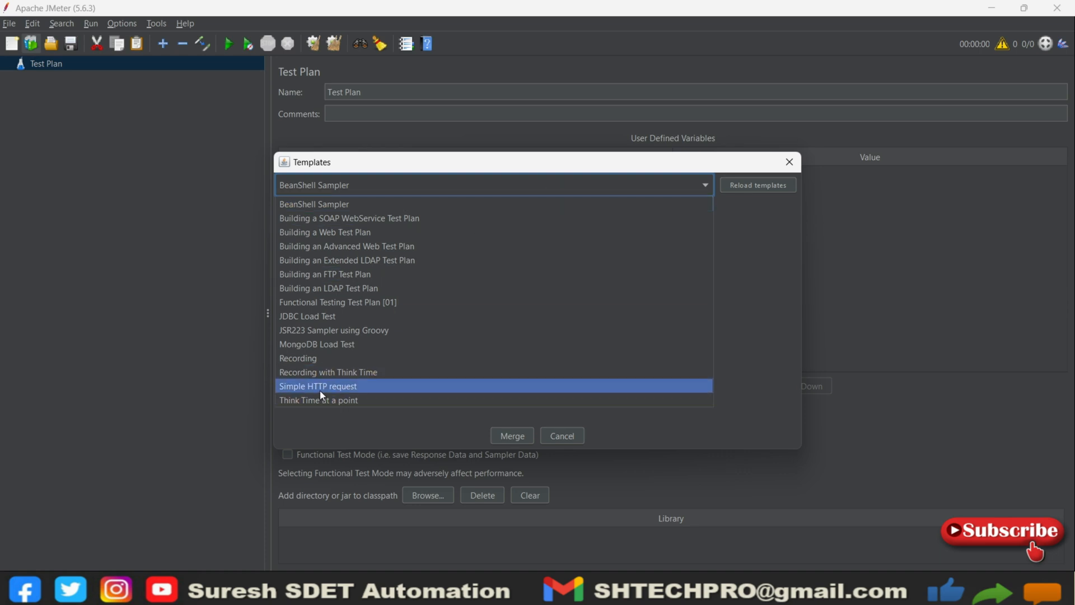
click(317, 386)
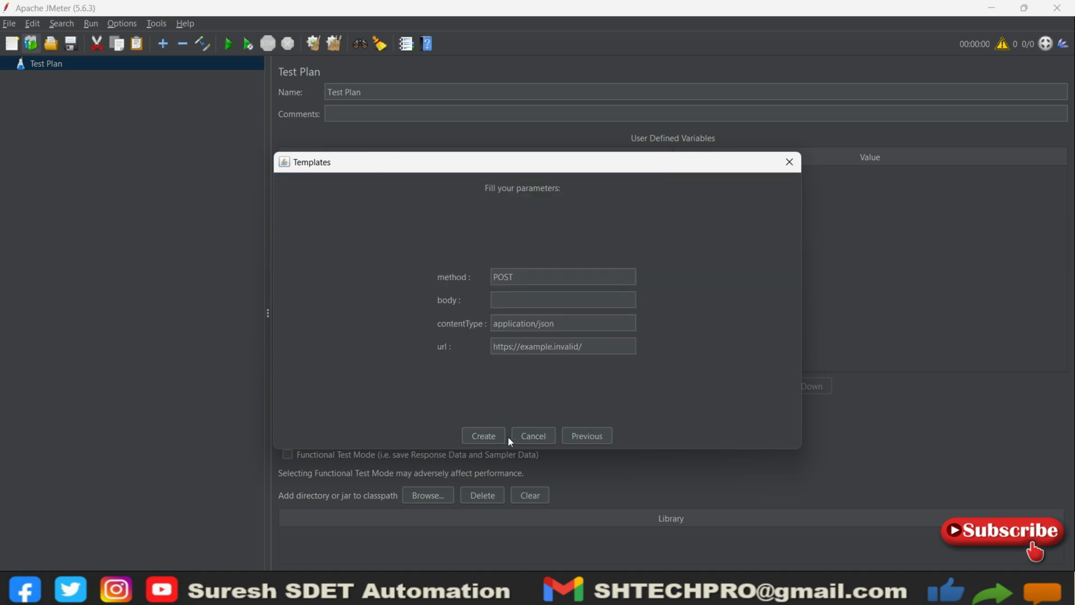
mouse_move(542, 259)
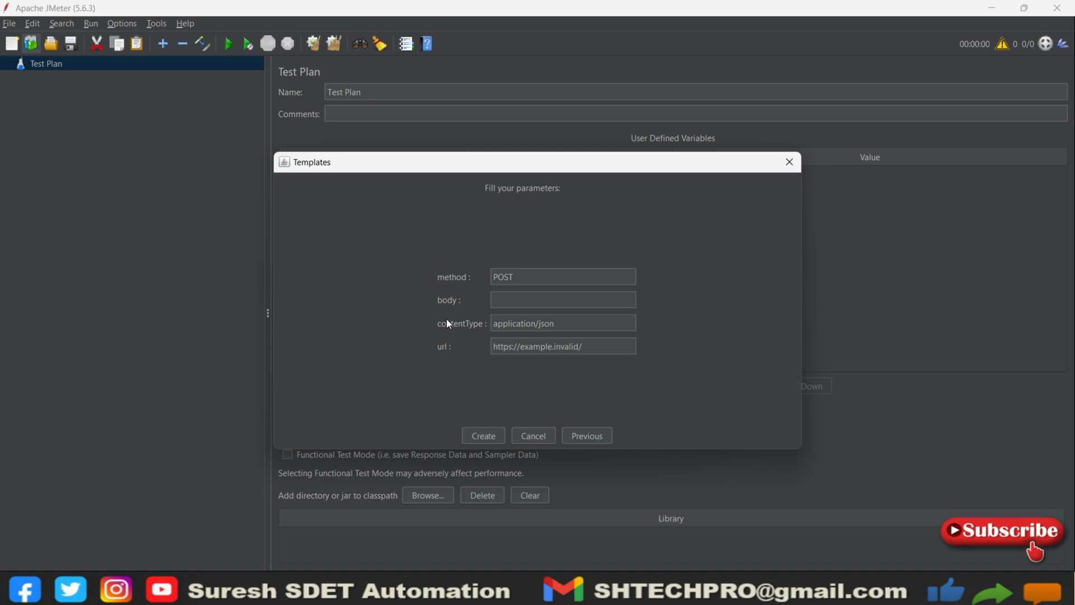
click(533, 436)
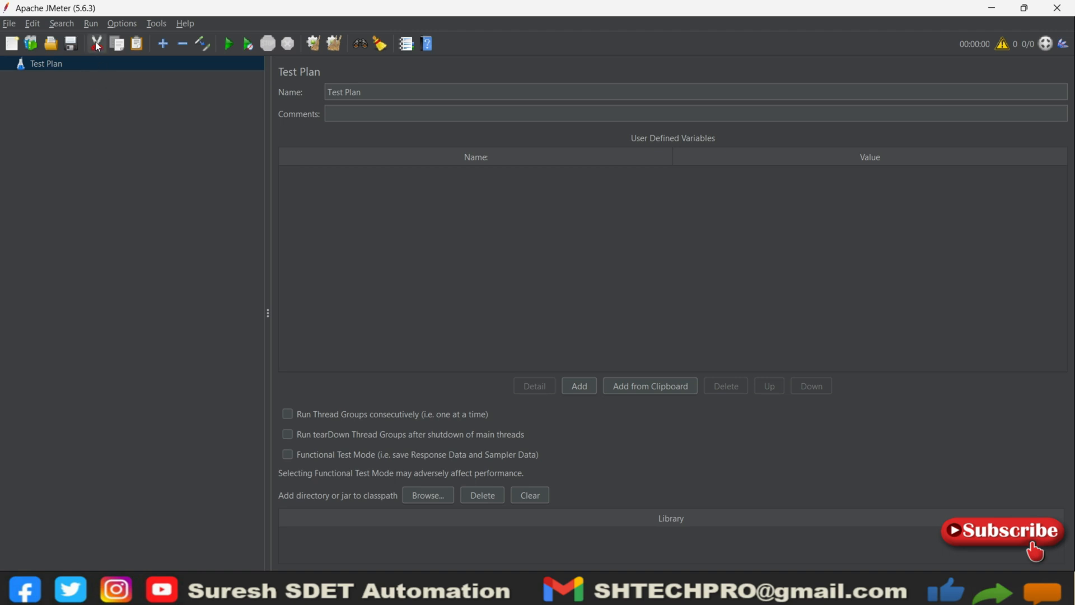
mouse_move(163, 43)
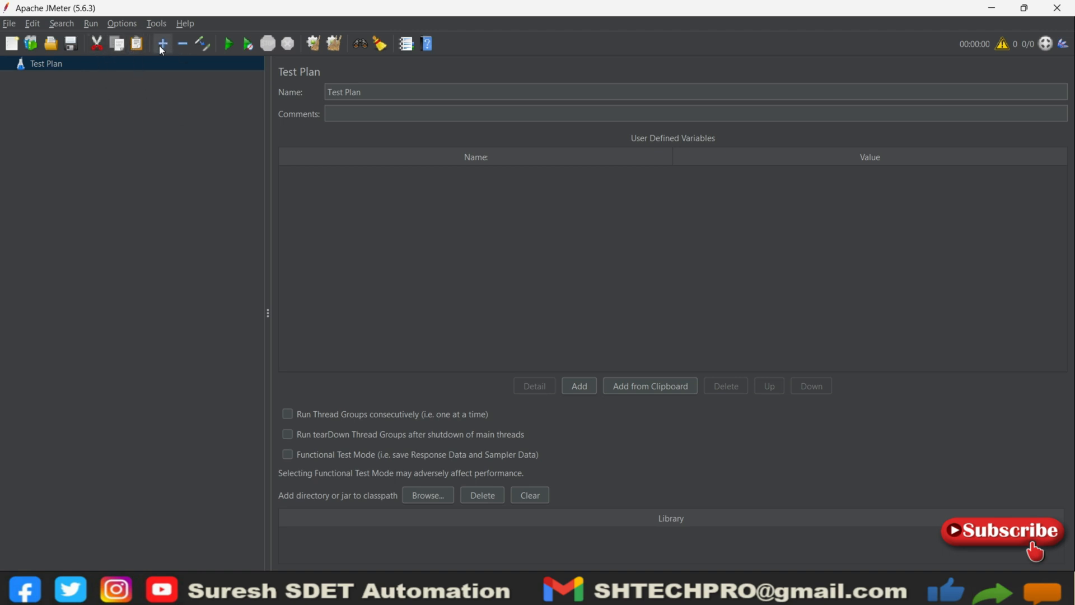
mouse_move(162, 43)
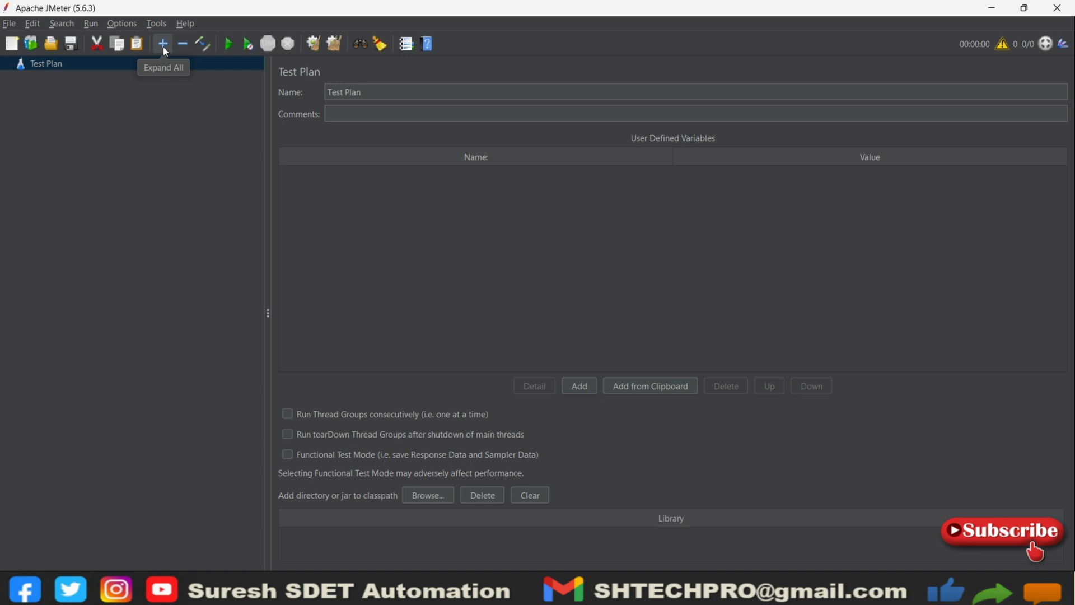
mouse_move(164, 48)
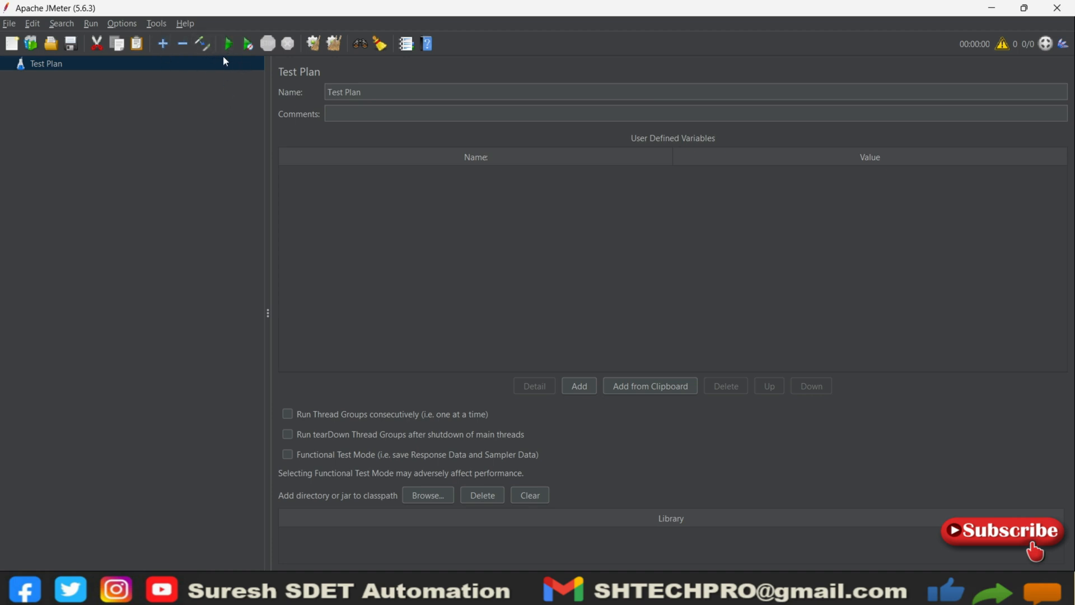
mouse_move(247, 44)
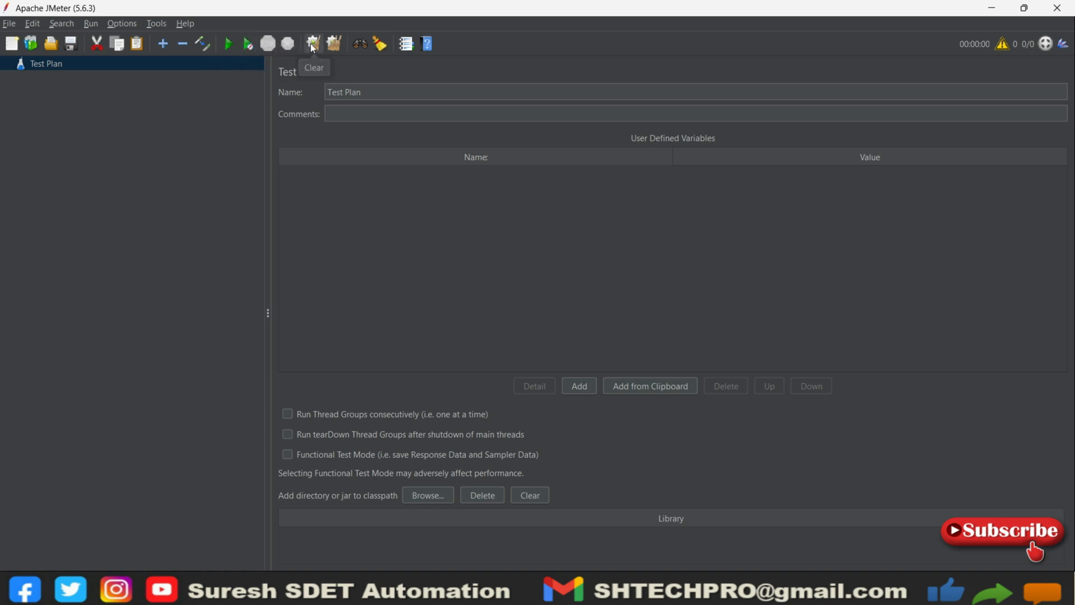
mouse_move(360, 44)
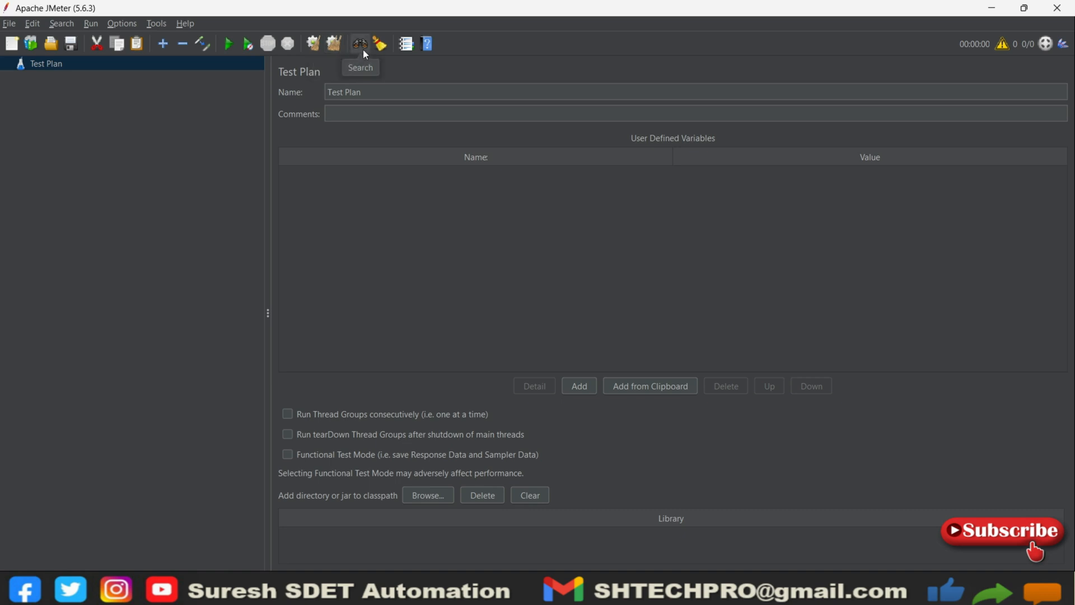
mouse_move(359, 44)
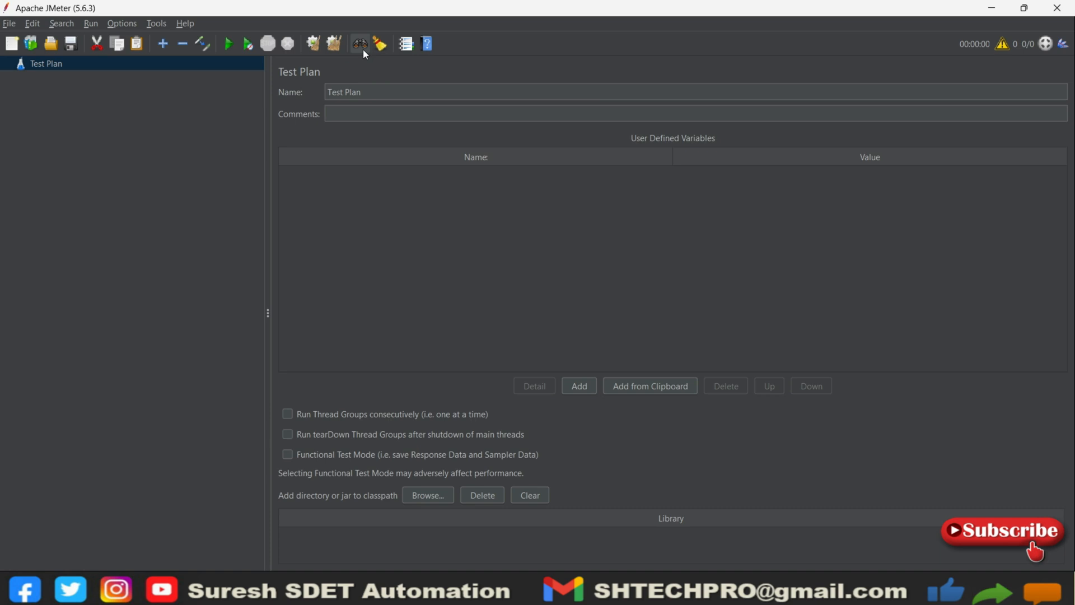
mouse_move(408, 79)
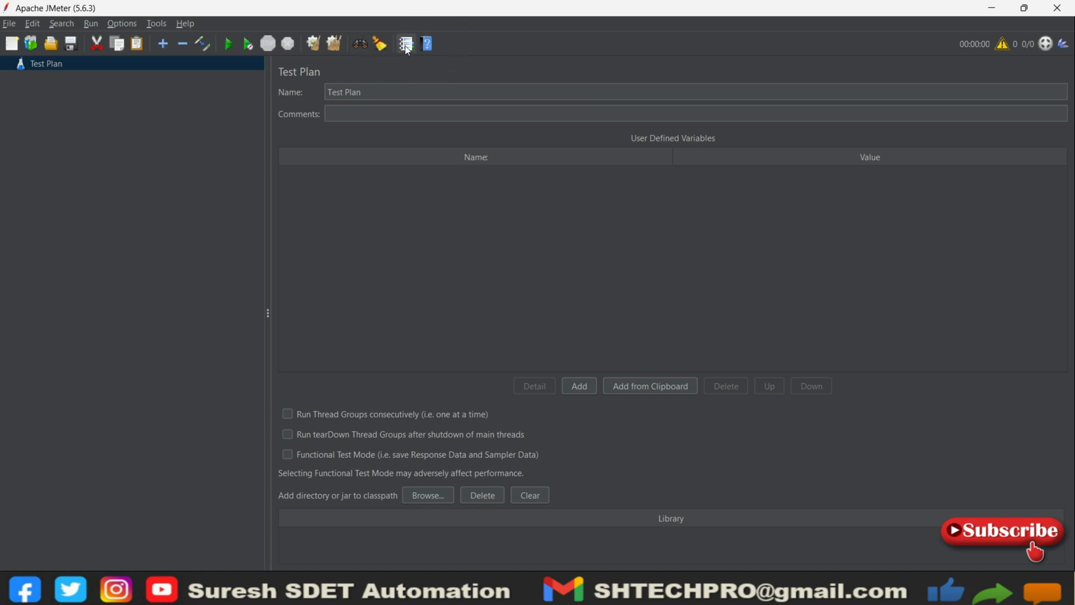
mouse_move(404, 44)
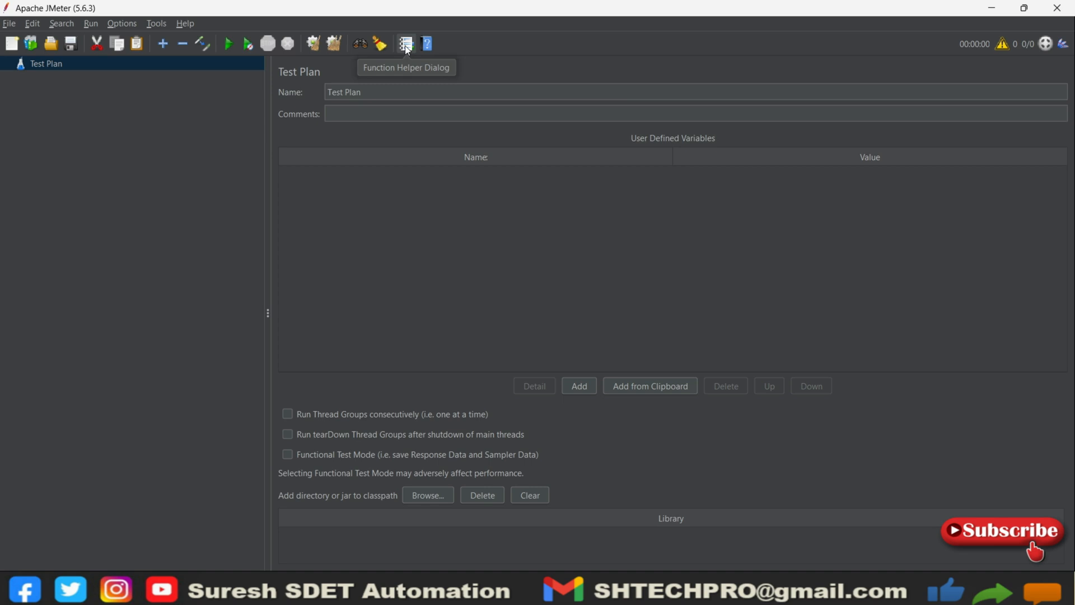
Look over the Function Helper and other toolbar commands, closing each again
click(406, 44)
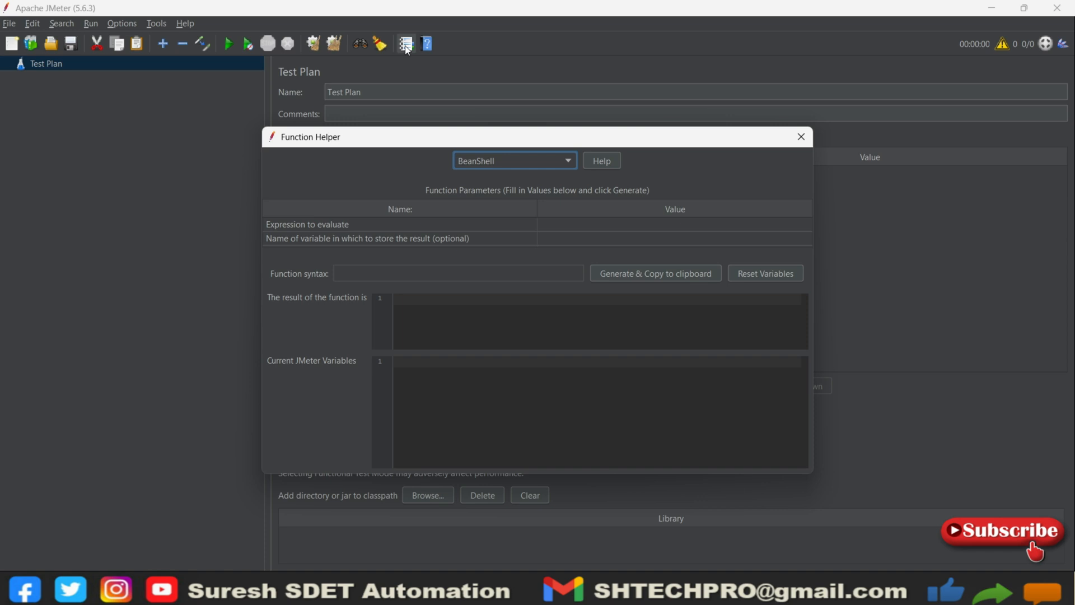
click(800, 137)
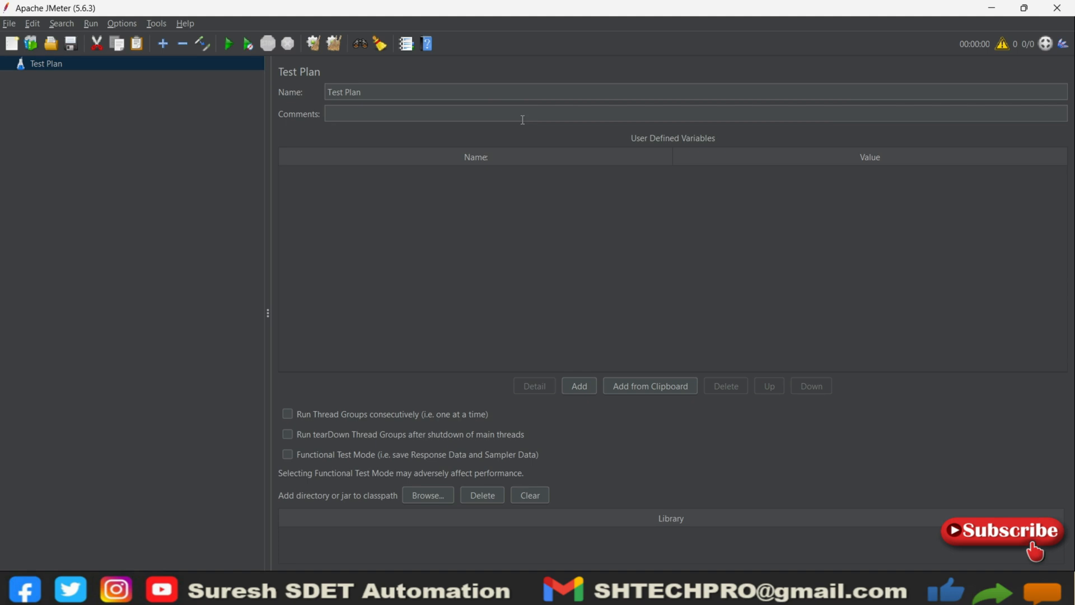
mouse_move(471, 54)
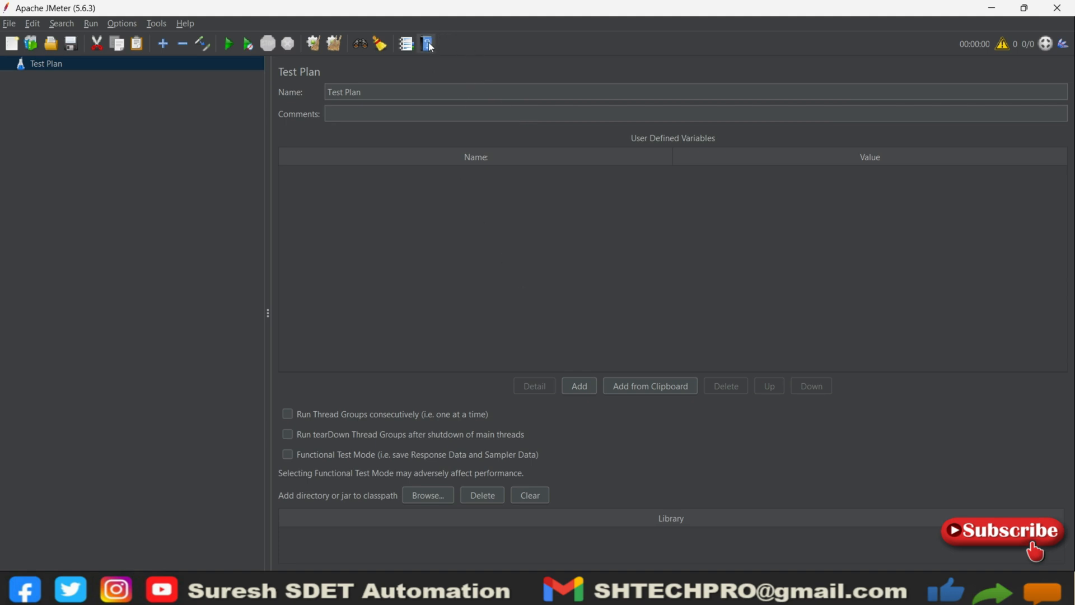
mouse_move(427, 44)
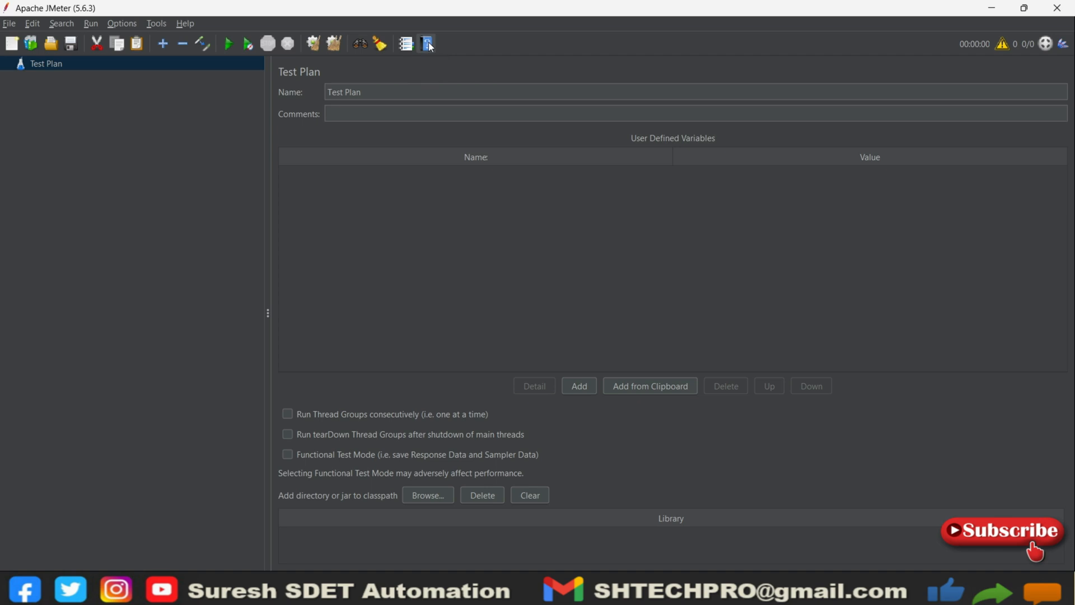
click(425, 44)
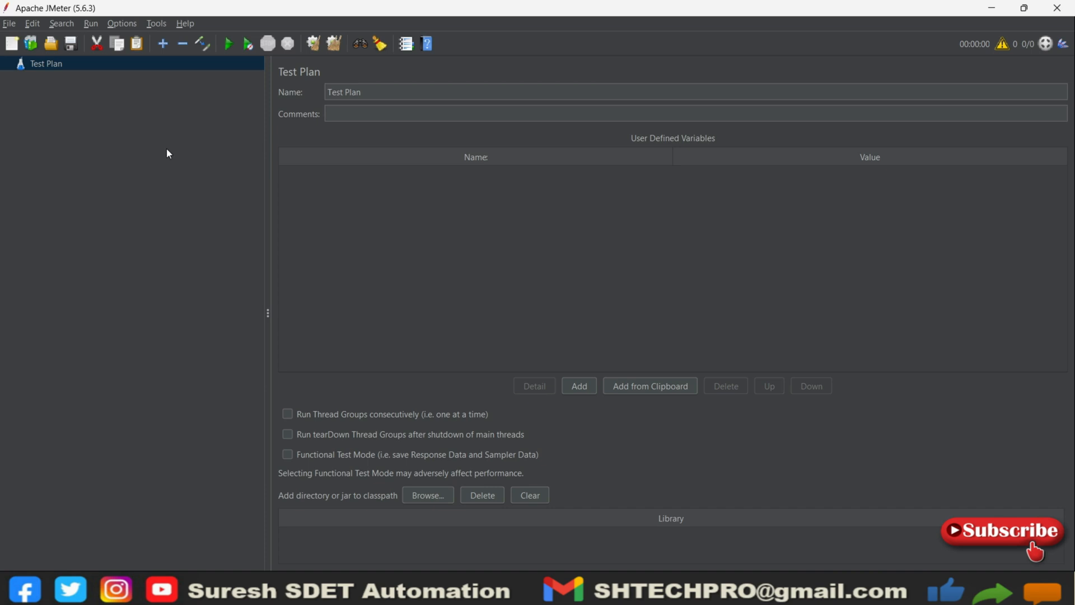
mouse_move(1062, 60)
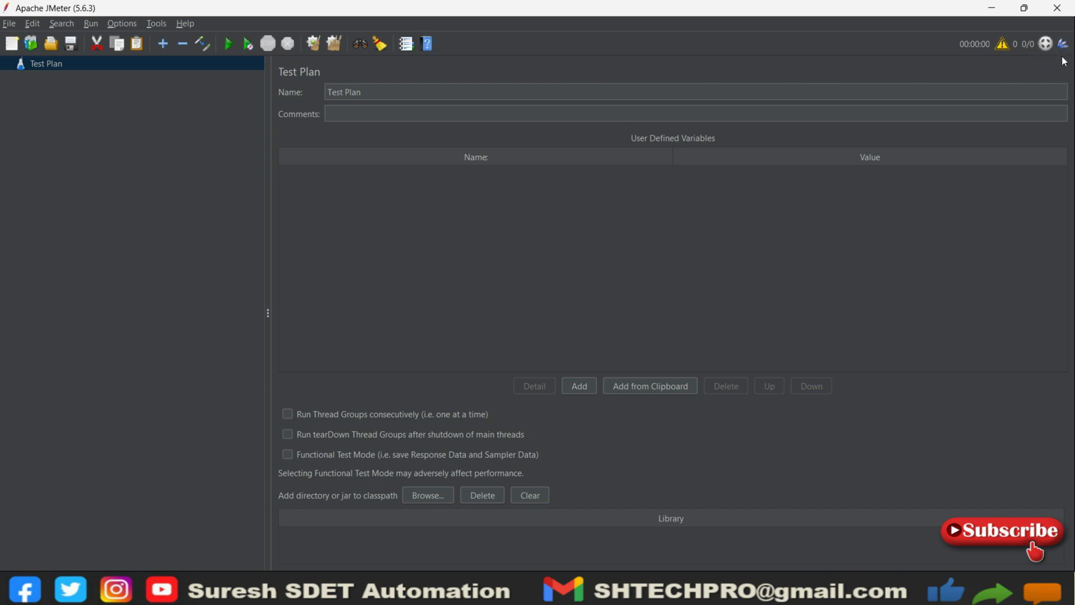
mouse_move(1062, 43)
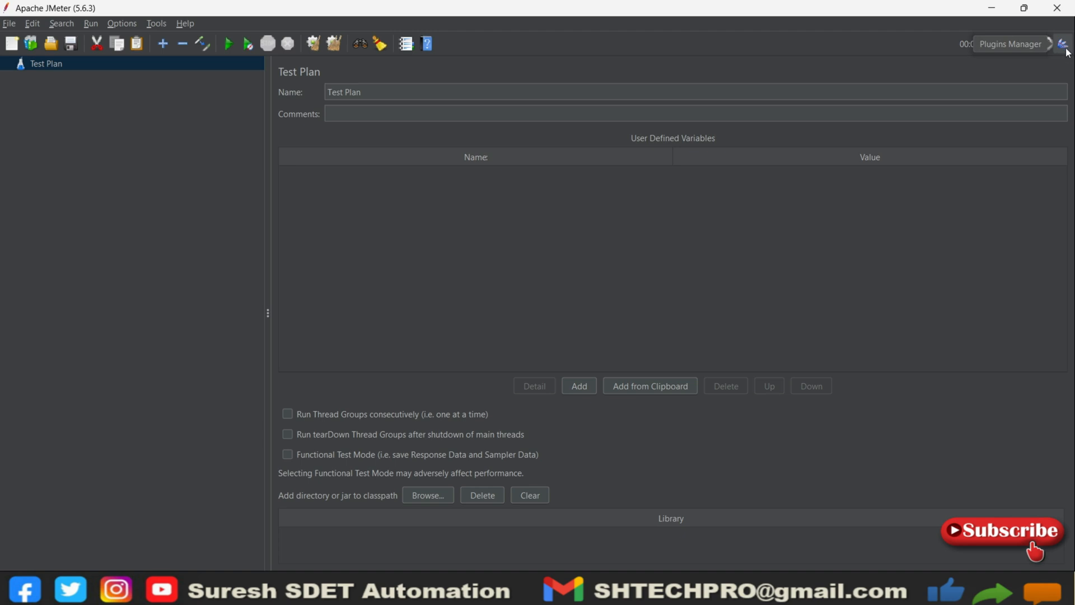
mouse_move(1068, 47)
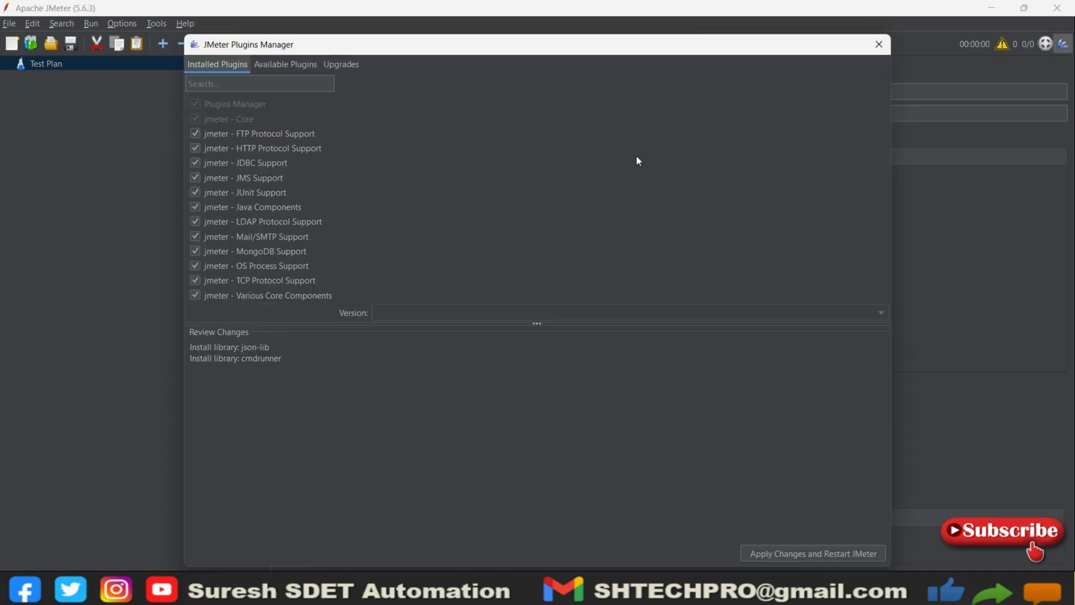
mouse_move(241, 283)
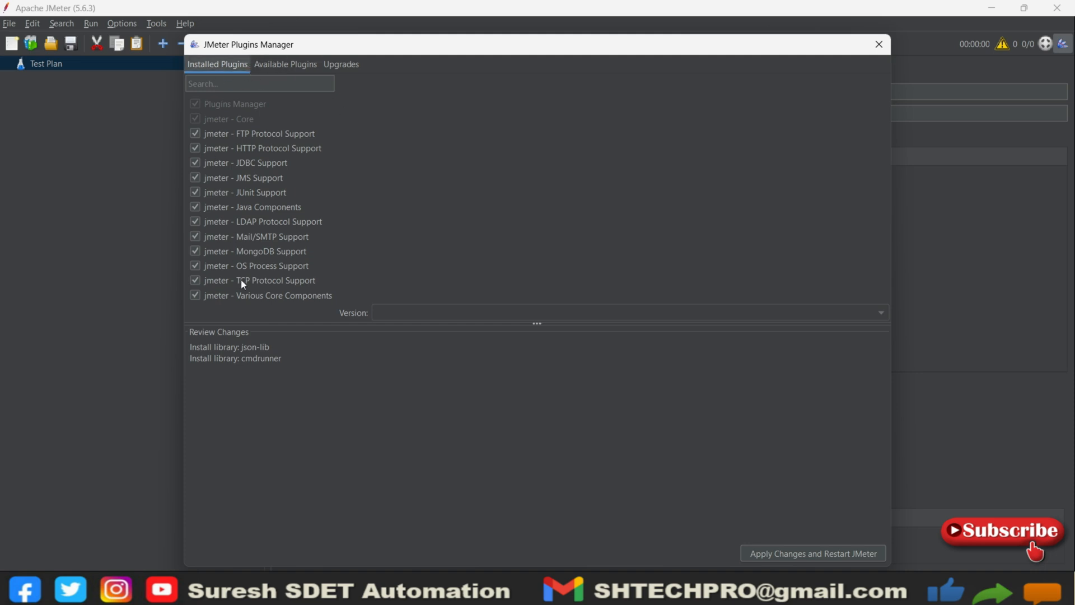
mouse_move(300, 300)
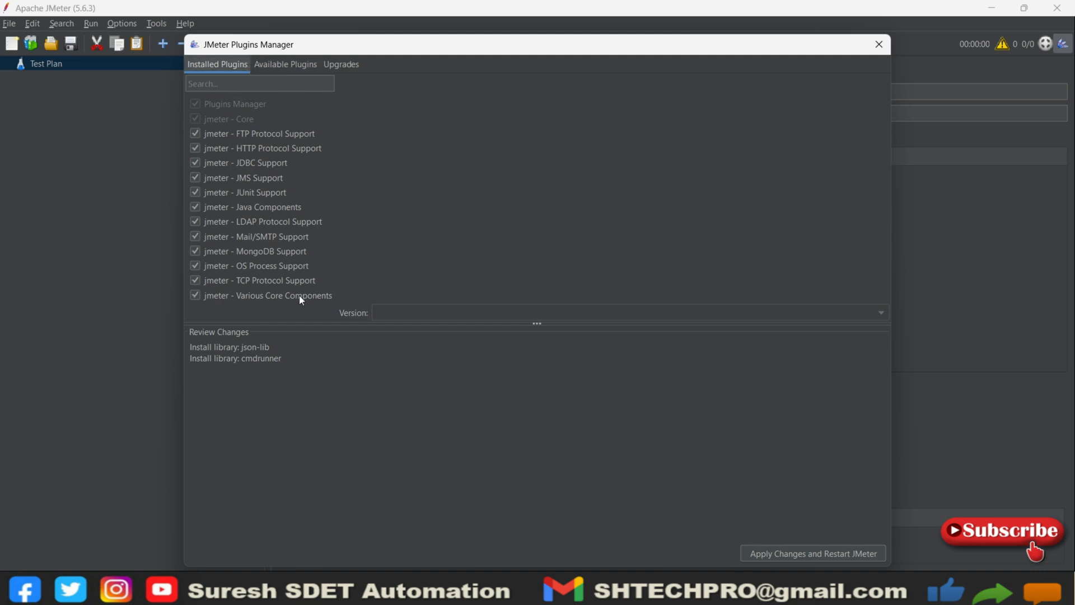
click(878, 44)
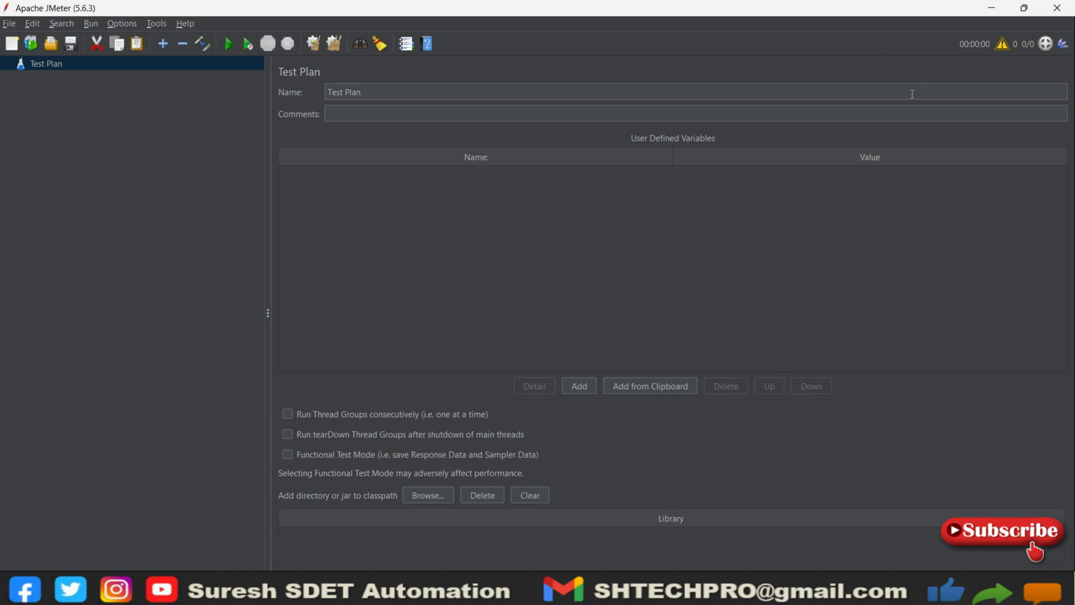
mouse_move(848, 264)
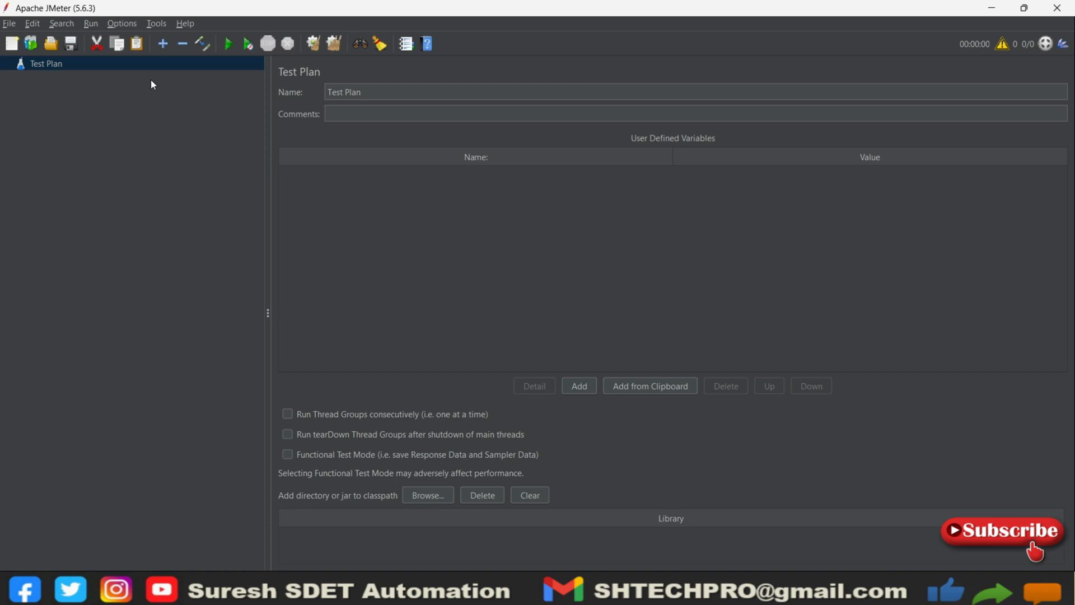
Browse Help and Tools, then set Look and Feel to Darklaf - IntelliJ and dismiss the restart prompt
click(185, 22)
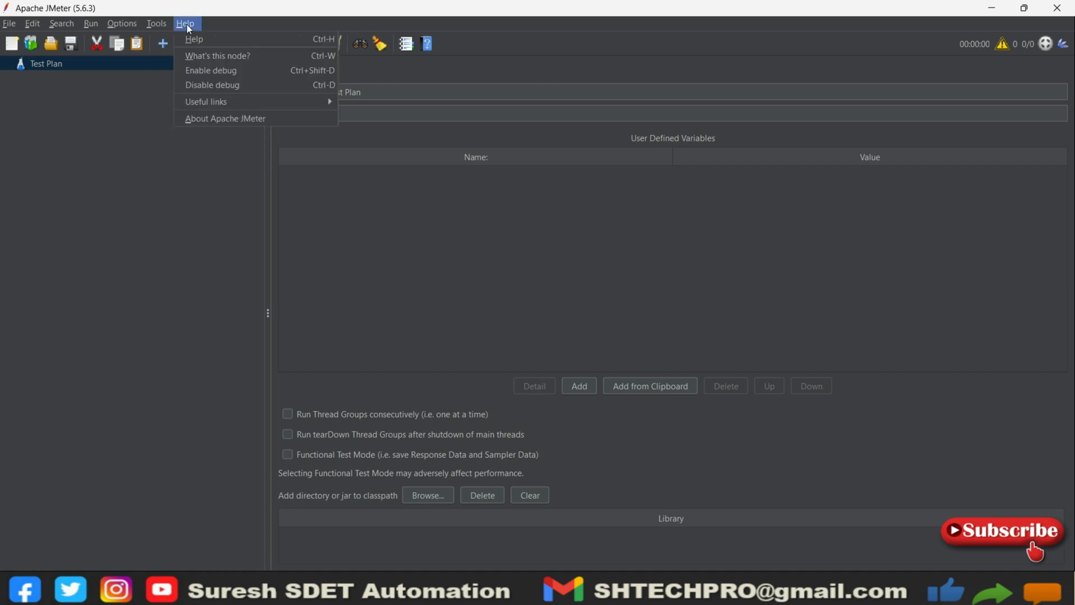
click(157, 23)
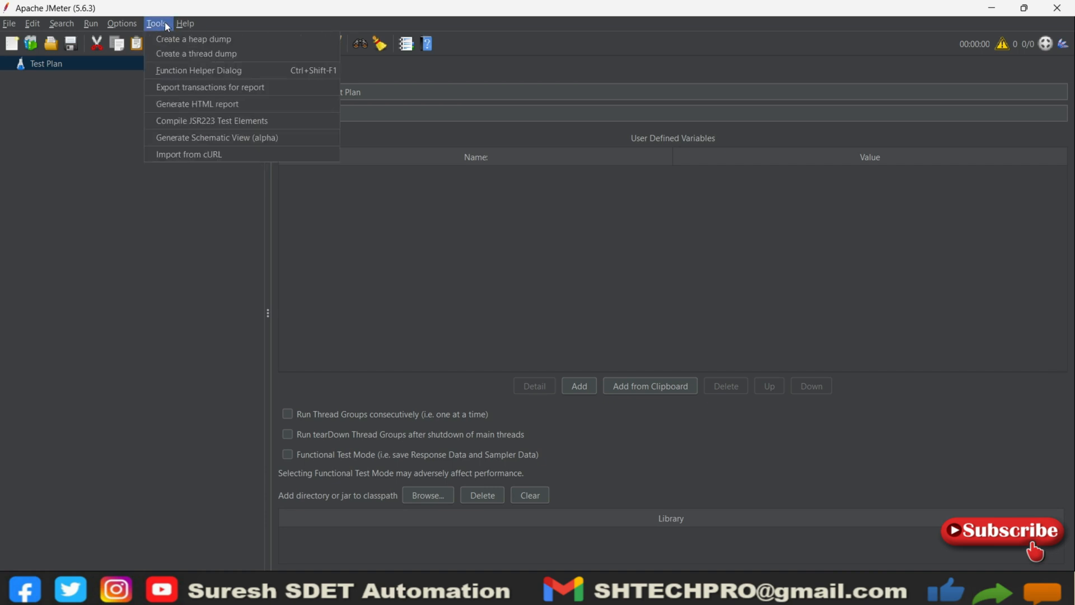
click(122, 23)
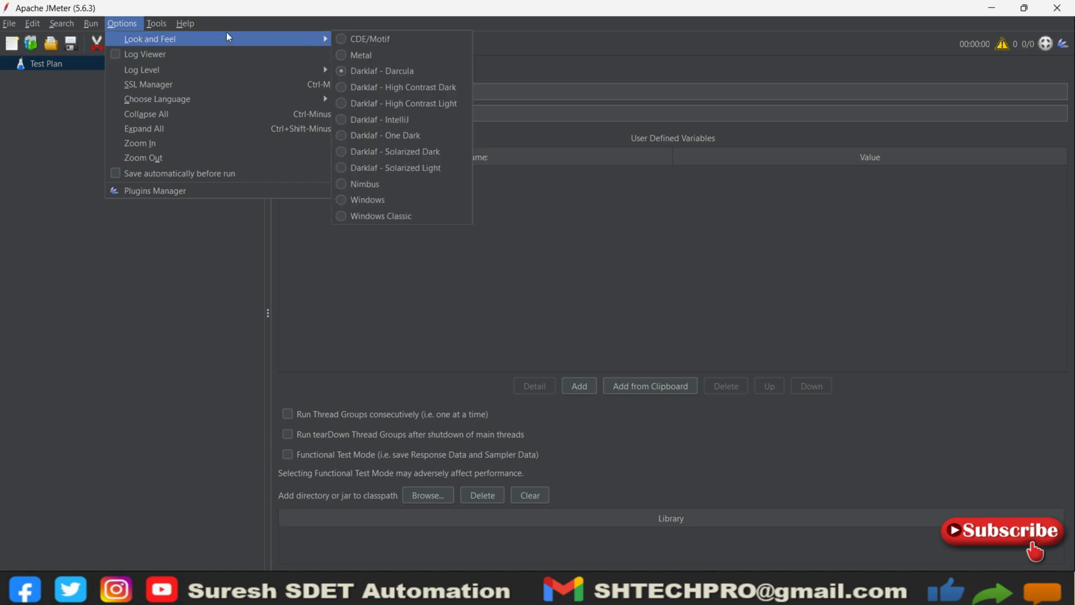
mouse_move(130, 43)
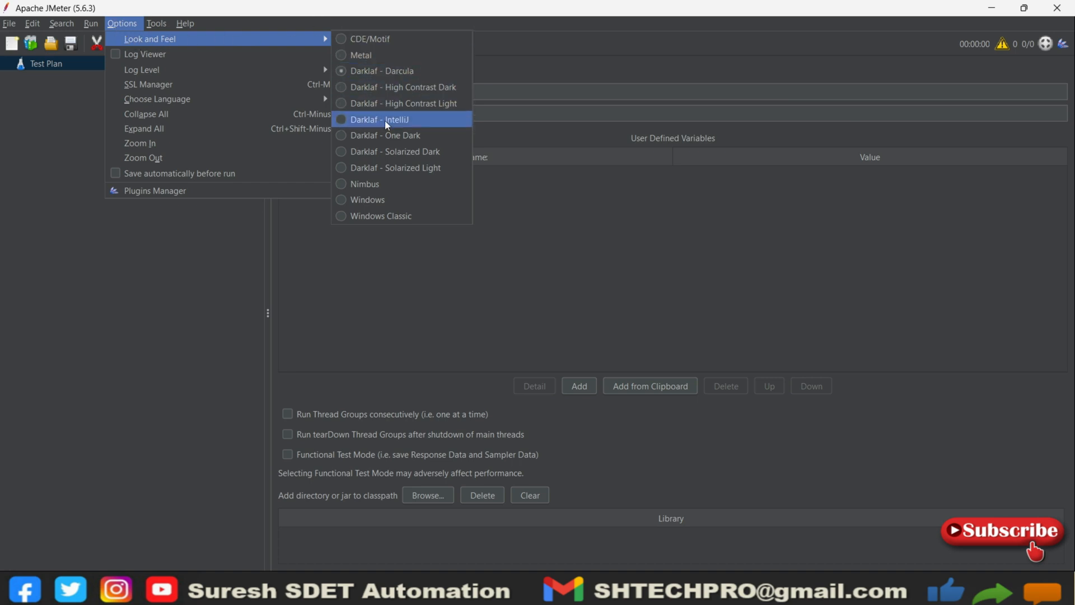
click(380, 119)
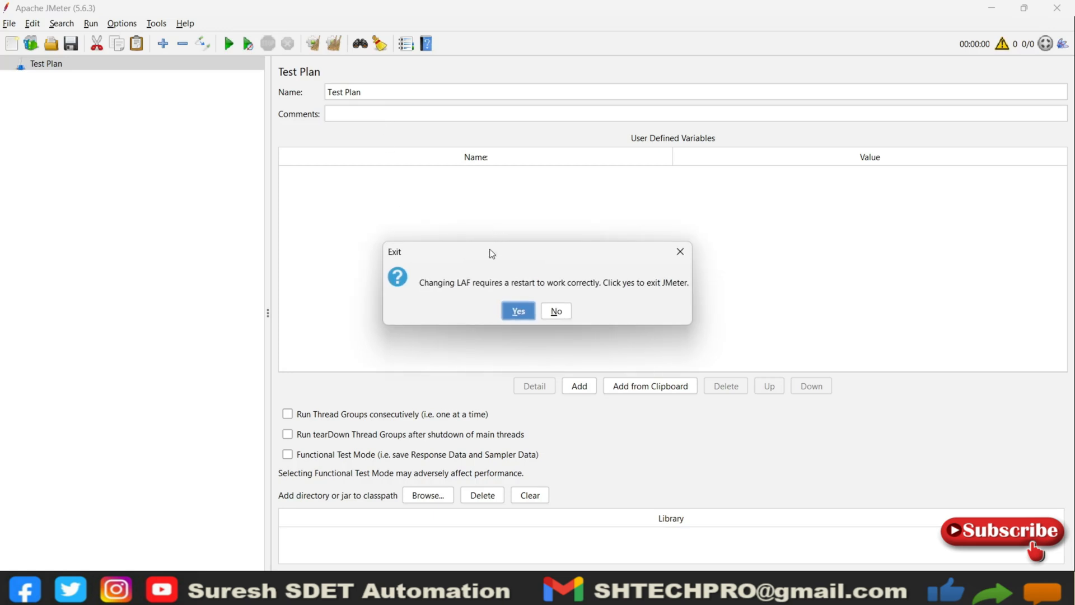
click(555, 310)
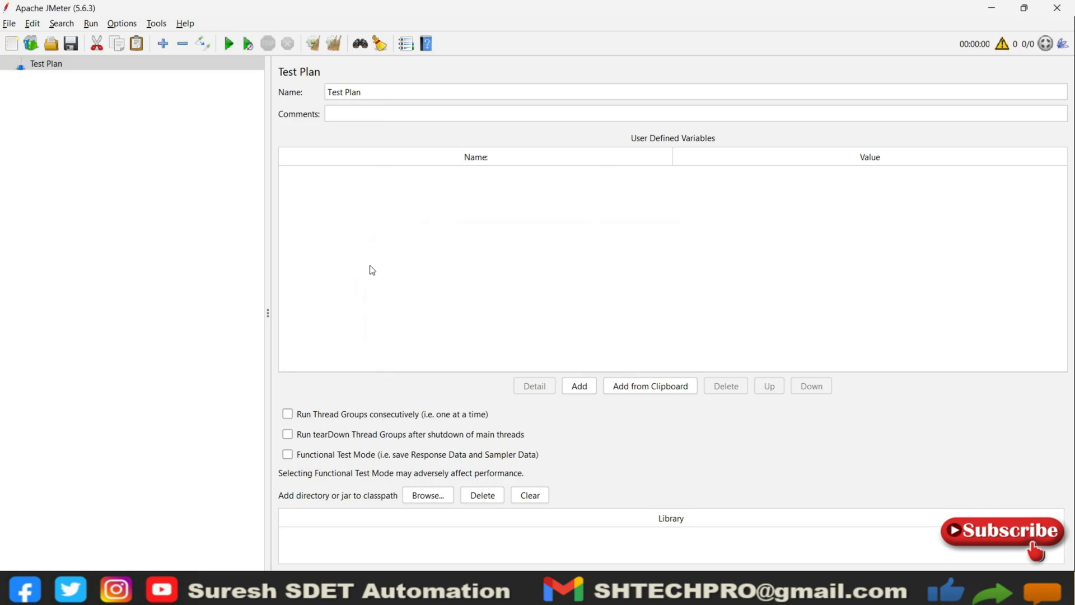
mouse_move(461, 240)
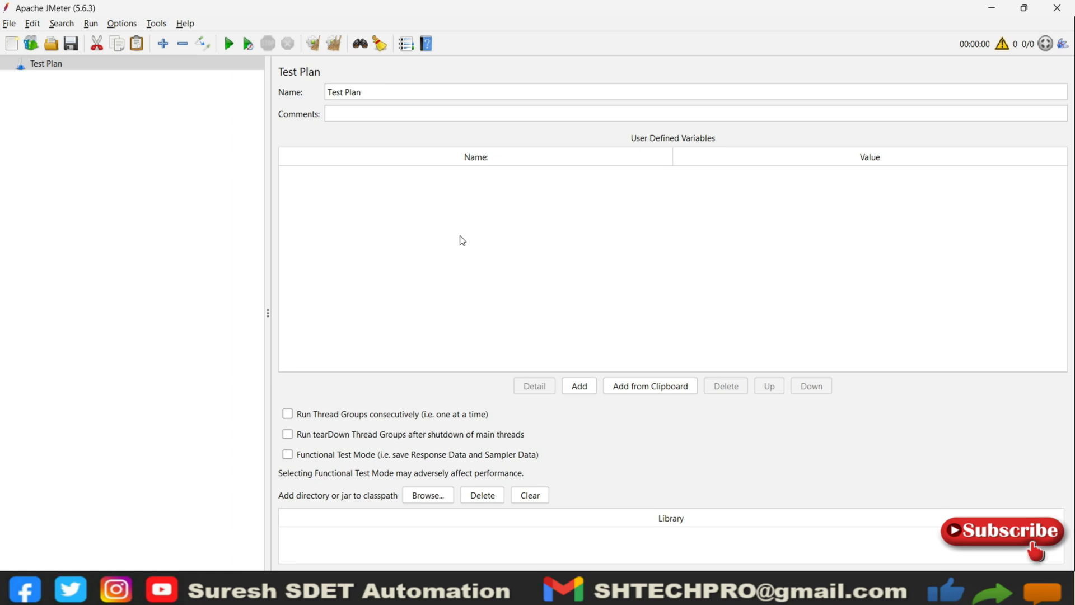
mouse_move(182, 154)
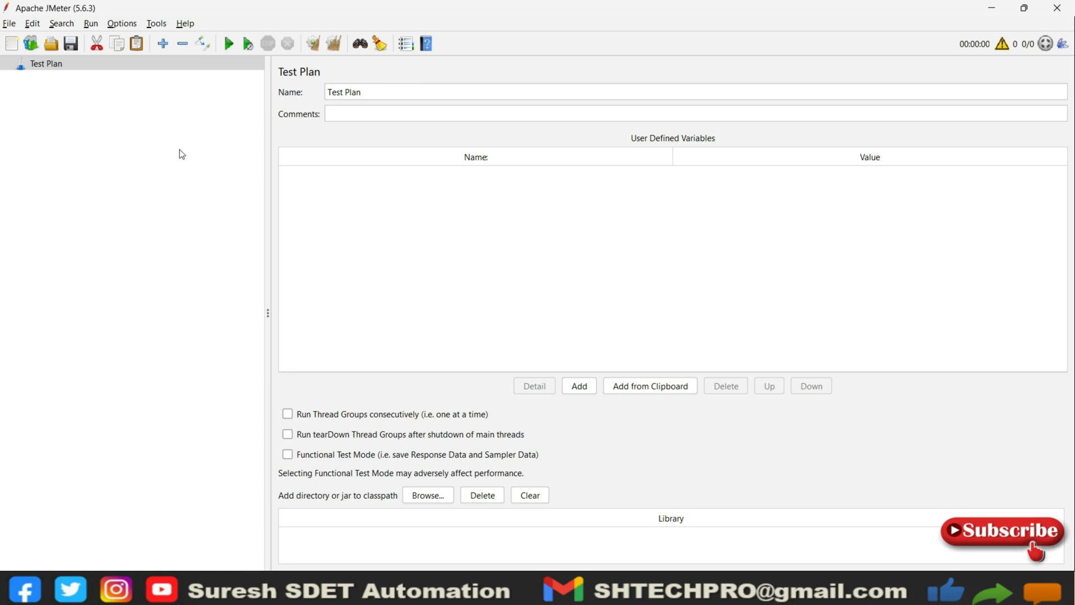
Browse the Run menu's remote start and shutdown commands, then the Search menu
click(91, 22)
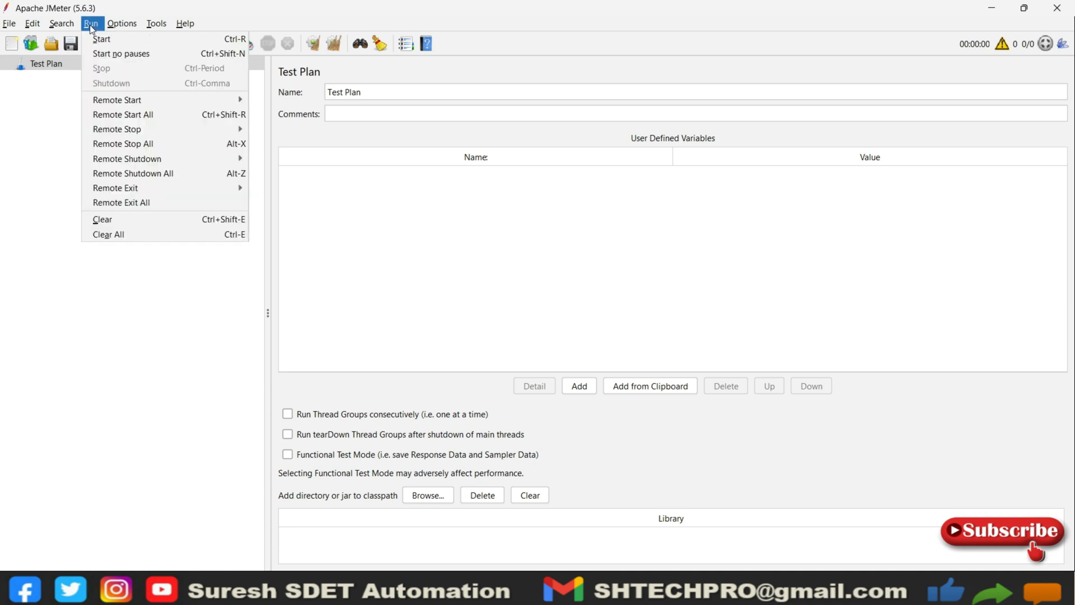
mouse_move(116, 100)
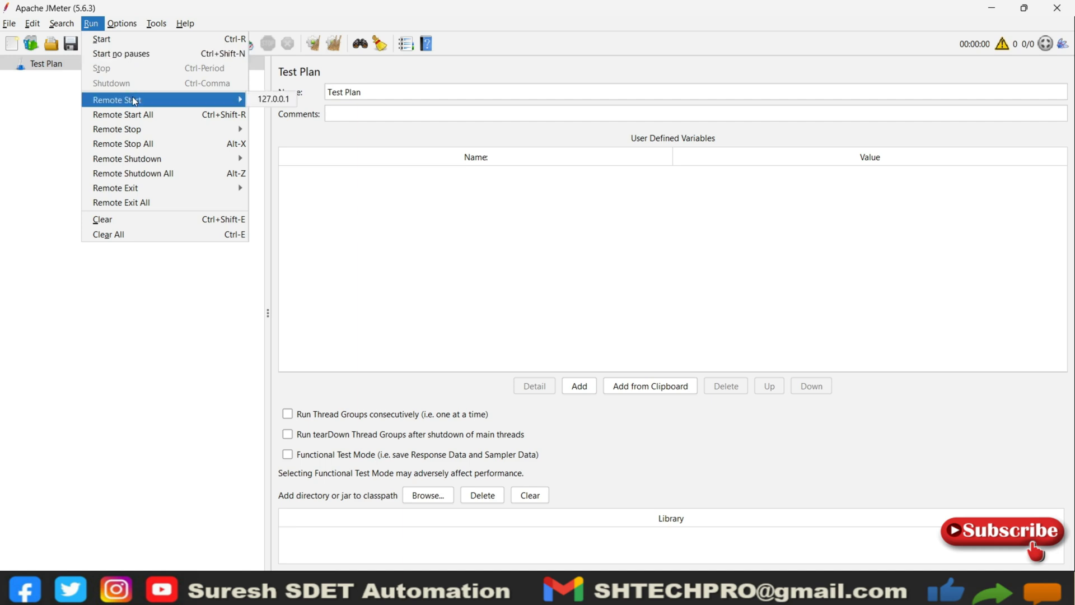
mouse_move(116, 128)
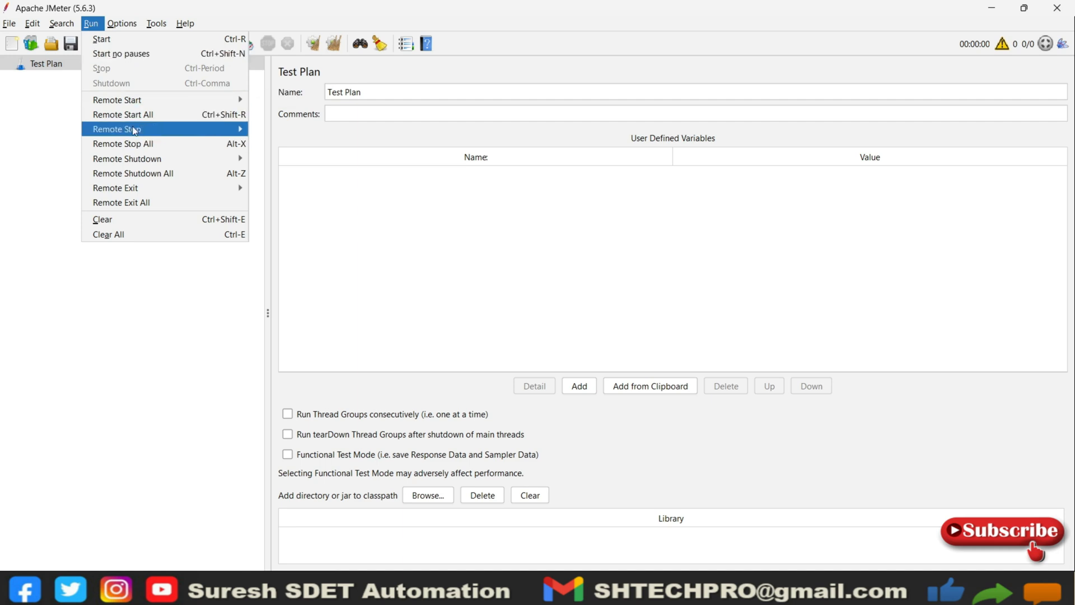
mouse_move(133, 173)
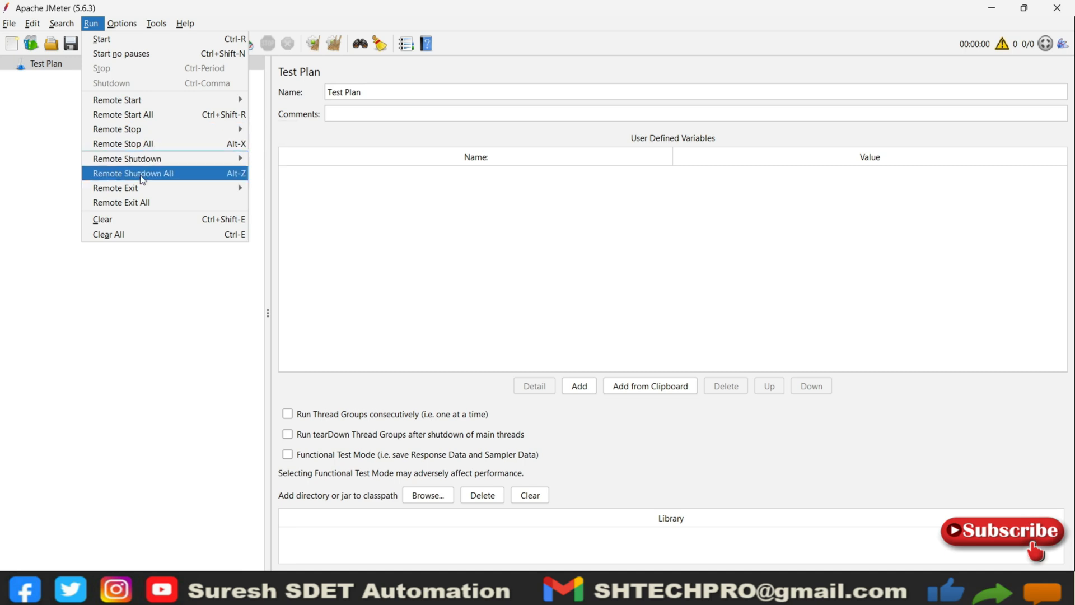
mouse_move(139, 270)
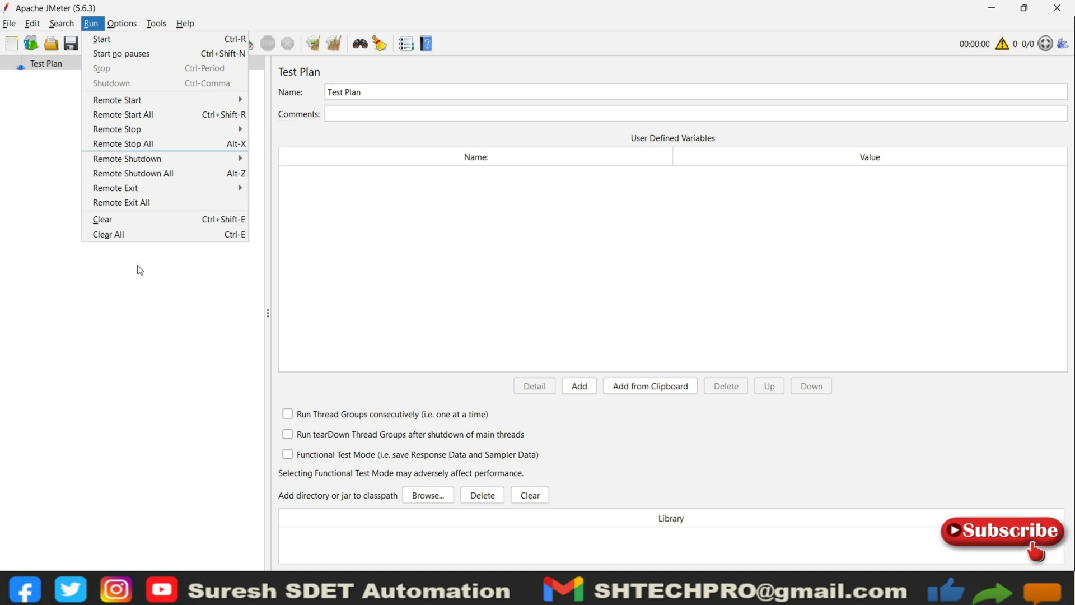
click(60, 22)
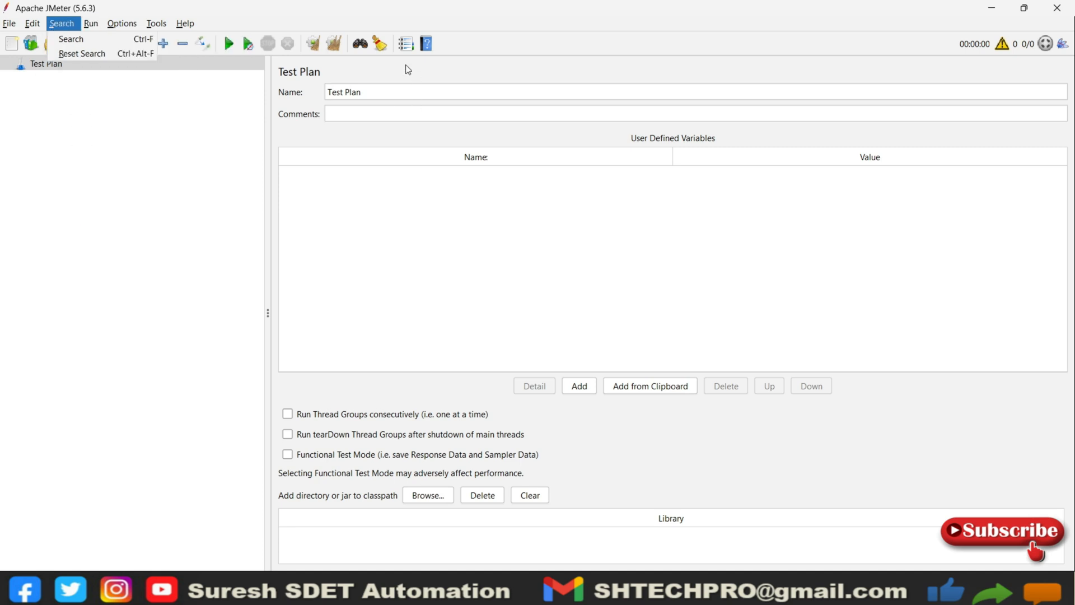
mouse_move(72, 38)
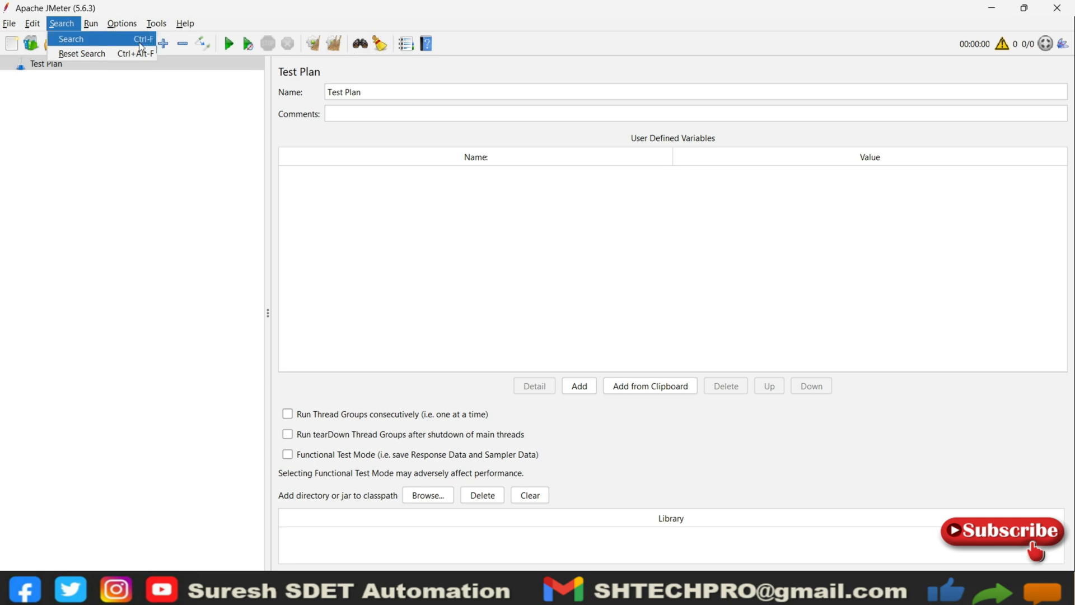
Browse the Edit menu's Add and Save Node As Image entries, then the File menu
click(31, 22)
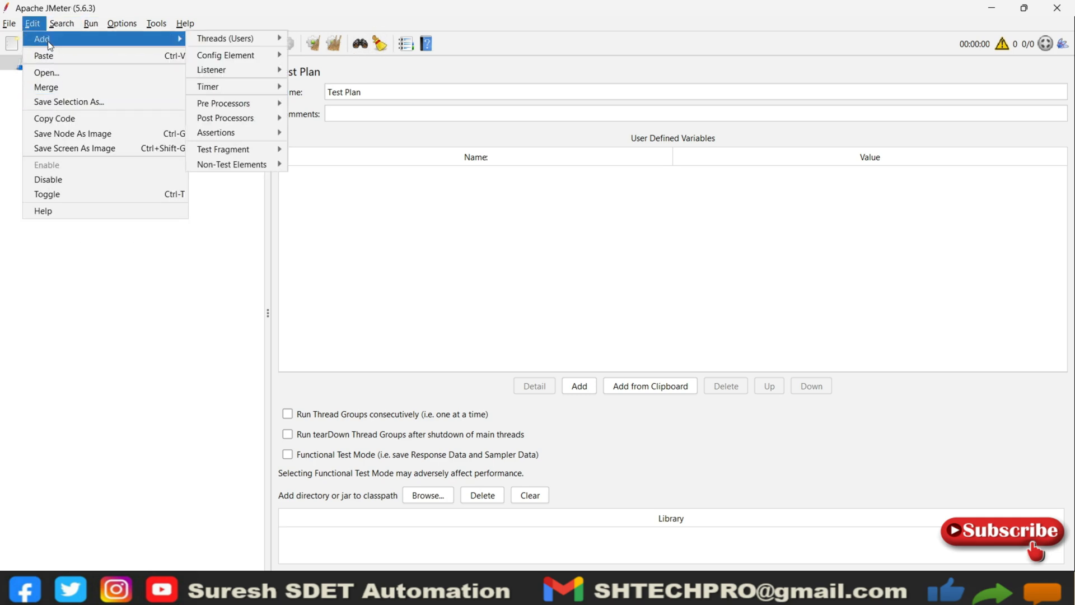
mouse_move(72, 133)
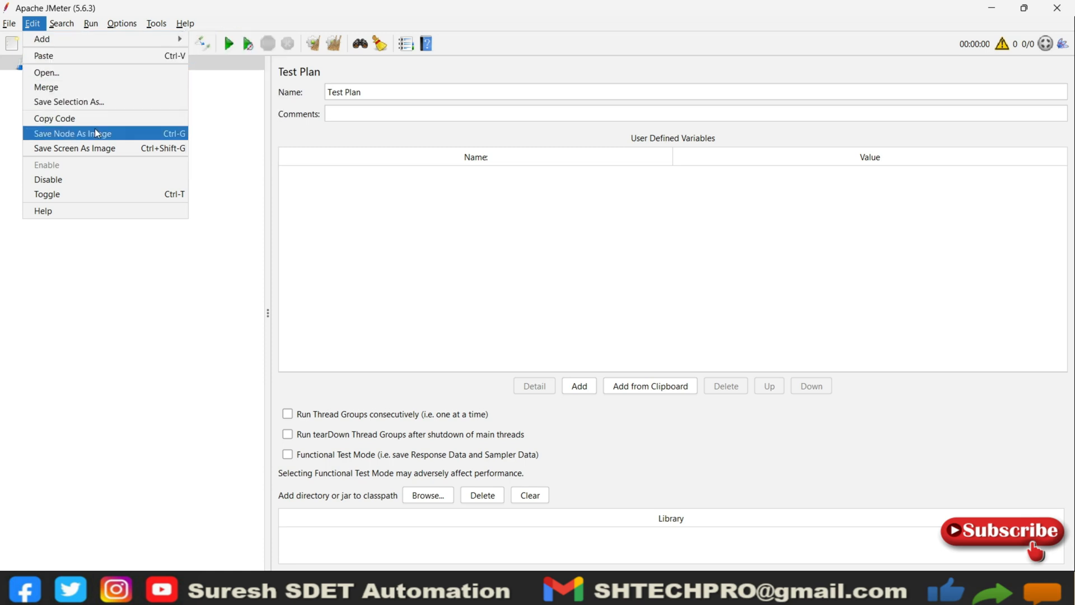
mouse_move(68, 168)
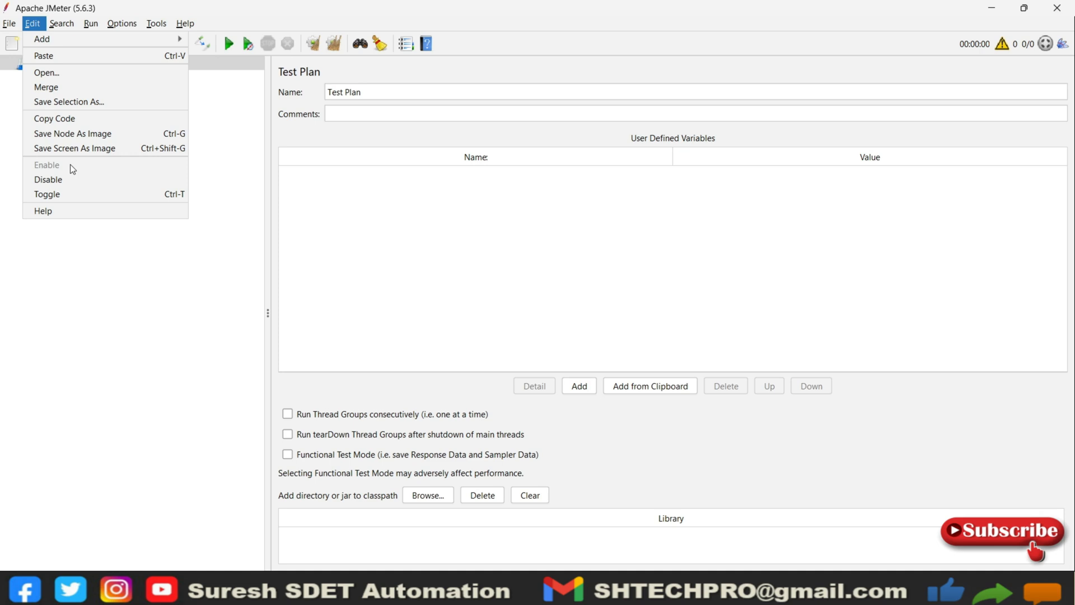
mouse_move(72, 169)
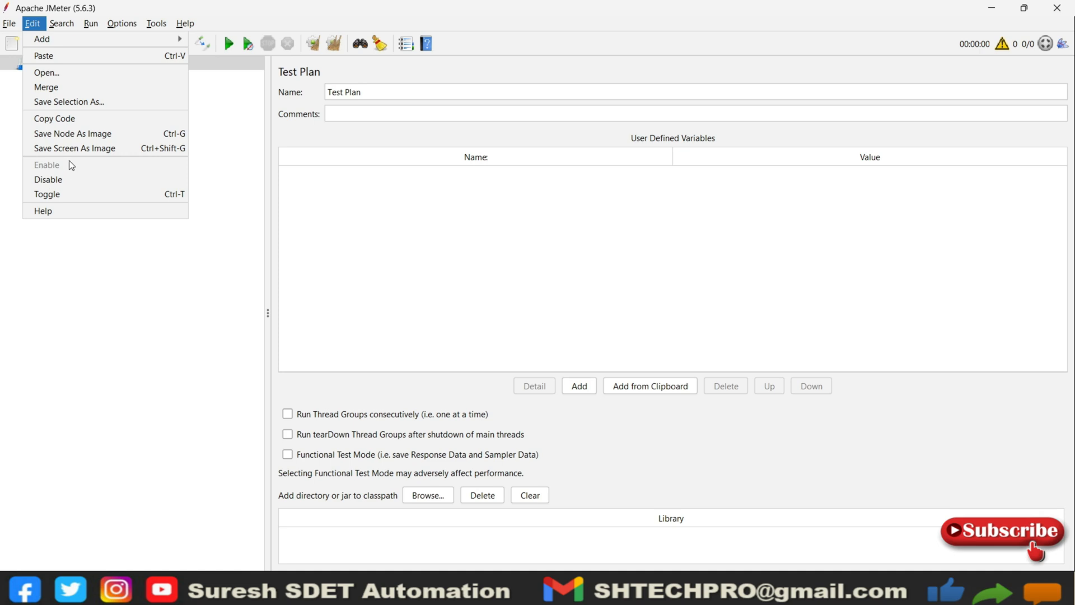
click(9, 23)
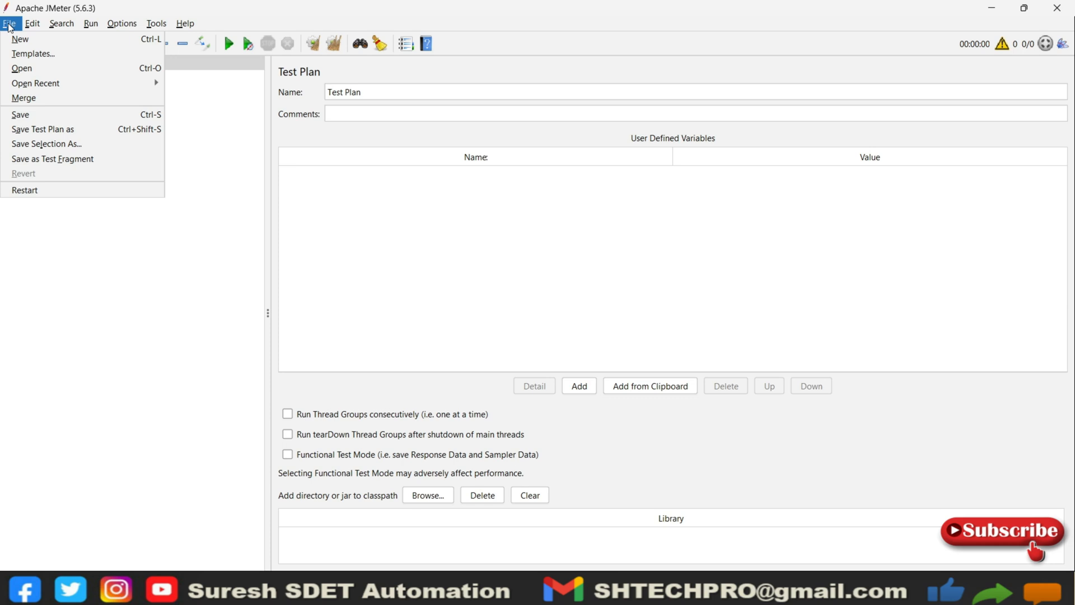
mouse_move(196, 118)
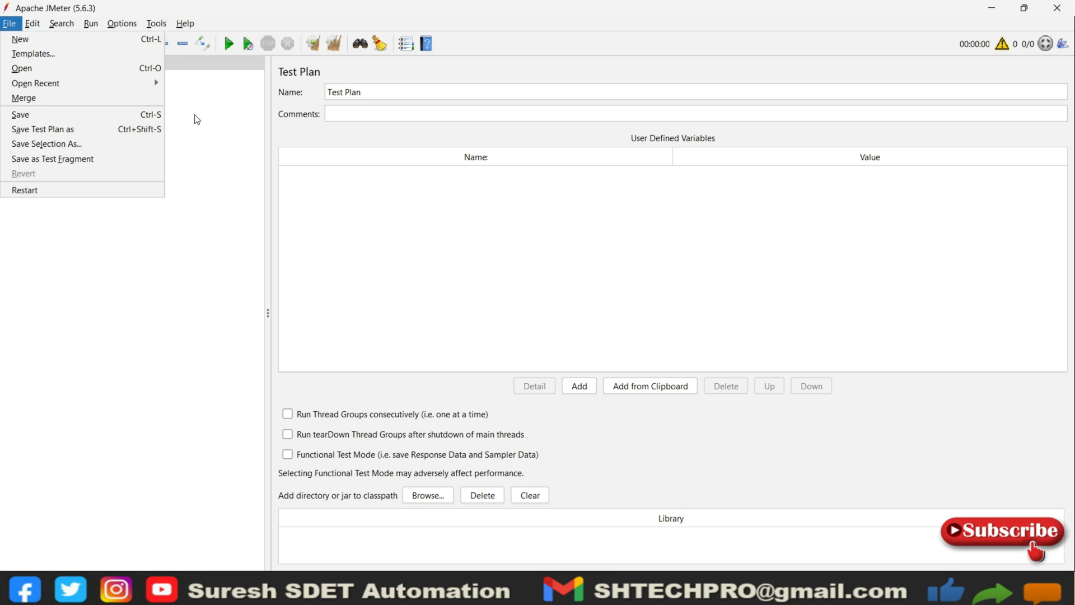
Open Component Reference Documentation from Help > Useful links
click(185, 22)
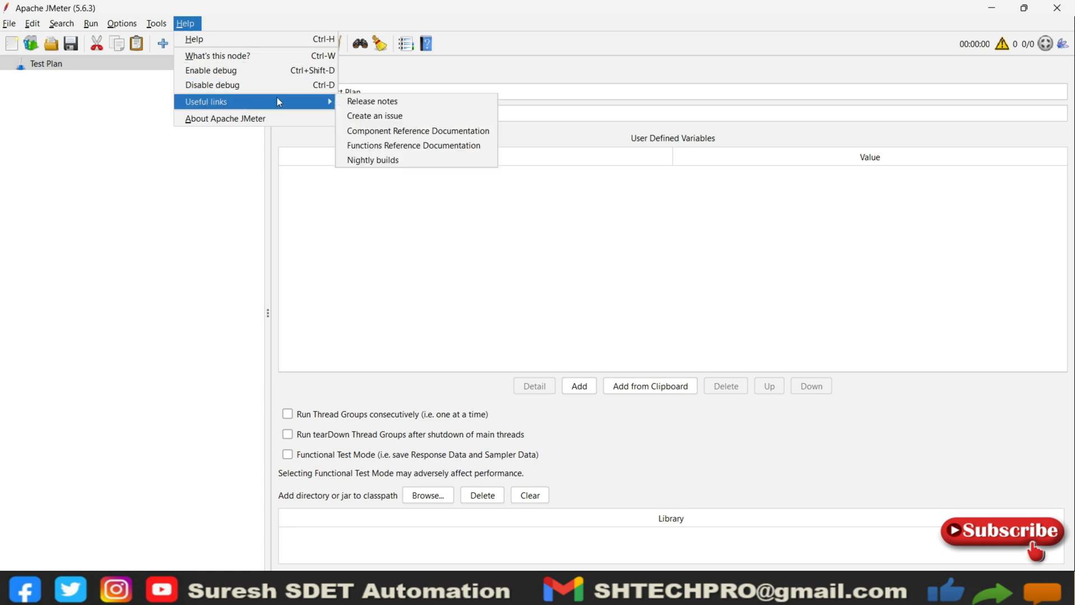
mouse_move(385, 115)
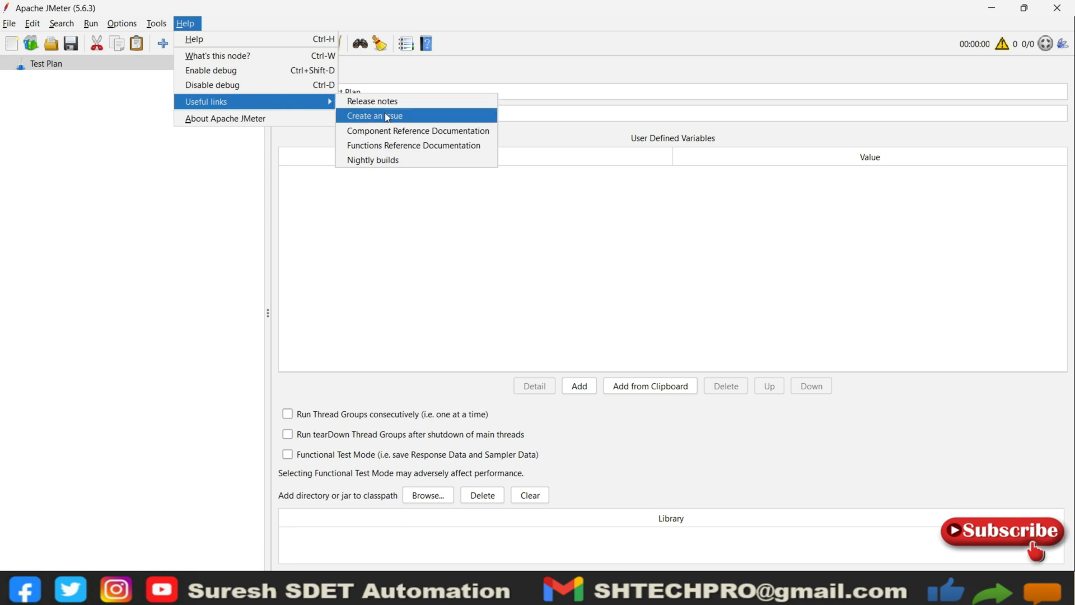
mouse_move(418, 129)
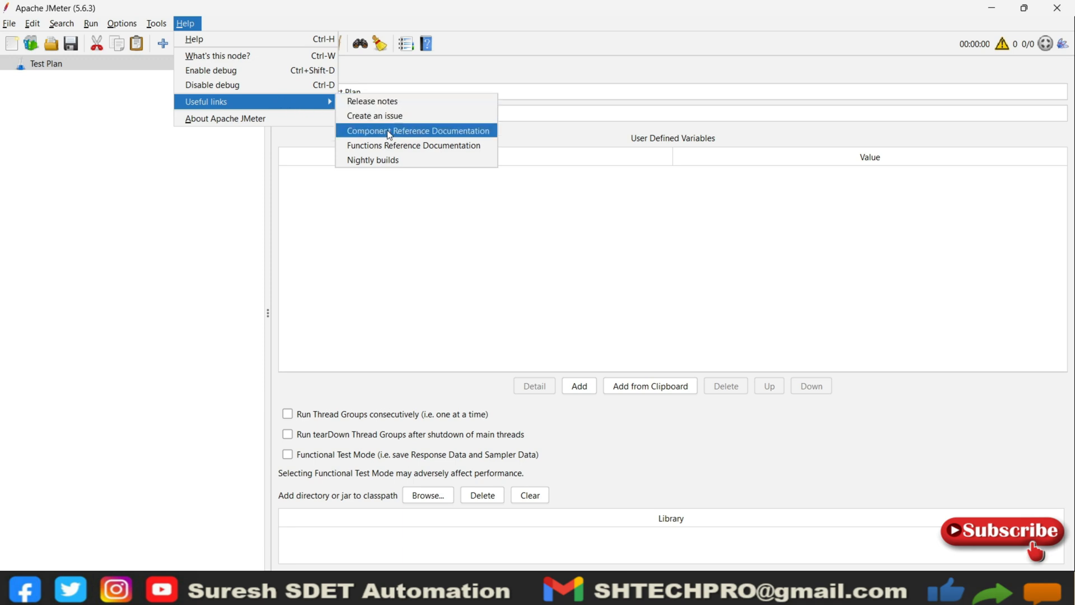
mouse_move(414, 145)
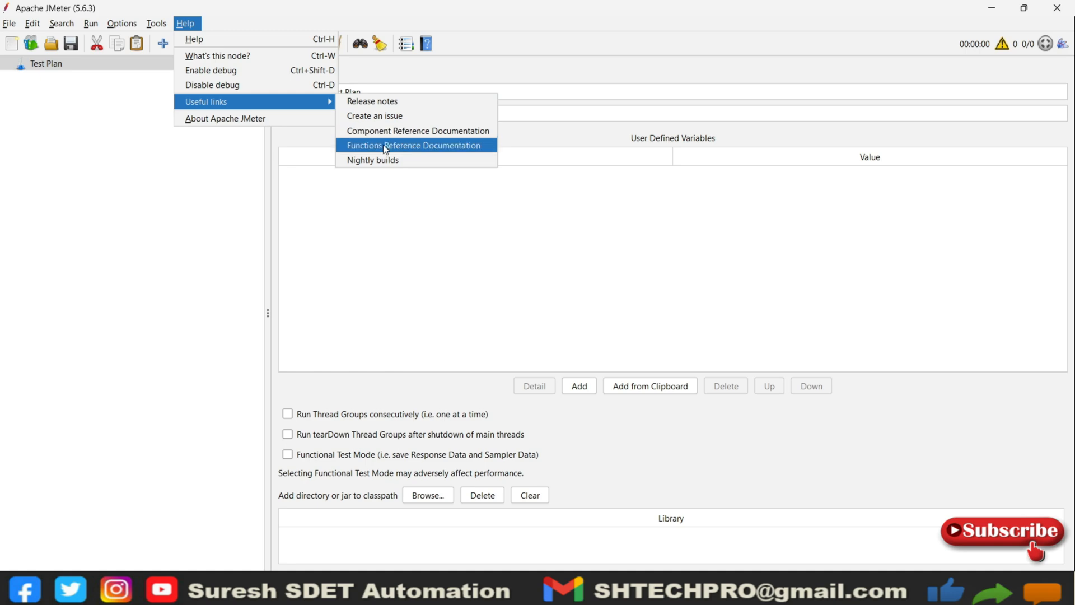
mouse_move(418, 130)
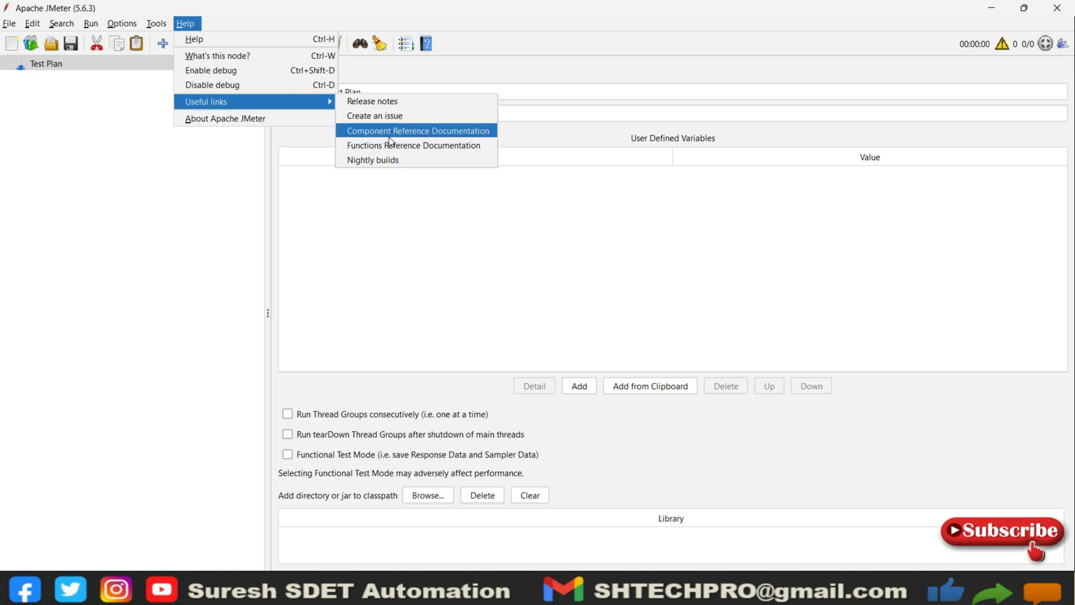
click(418, 130)
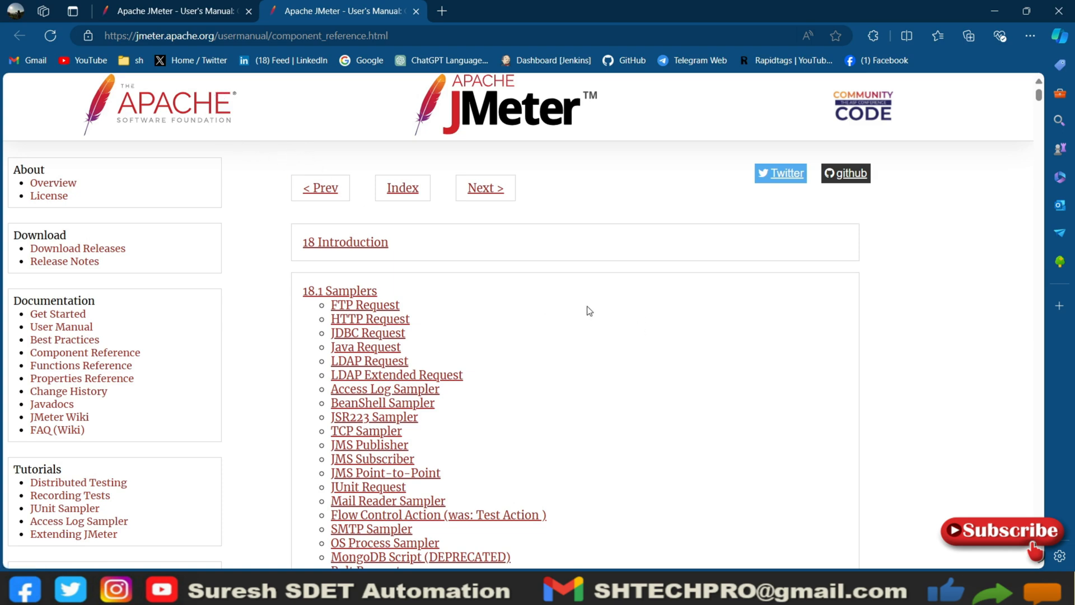
Scroll the component reference page in Edge, then reopen it from Help > Useful links
scroll(down, 3)
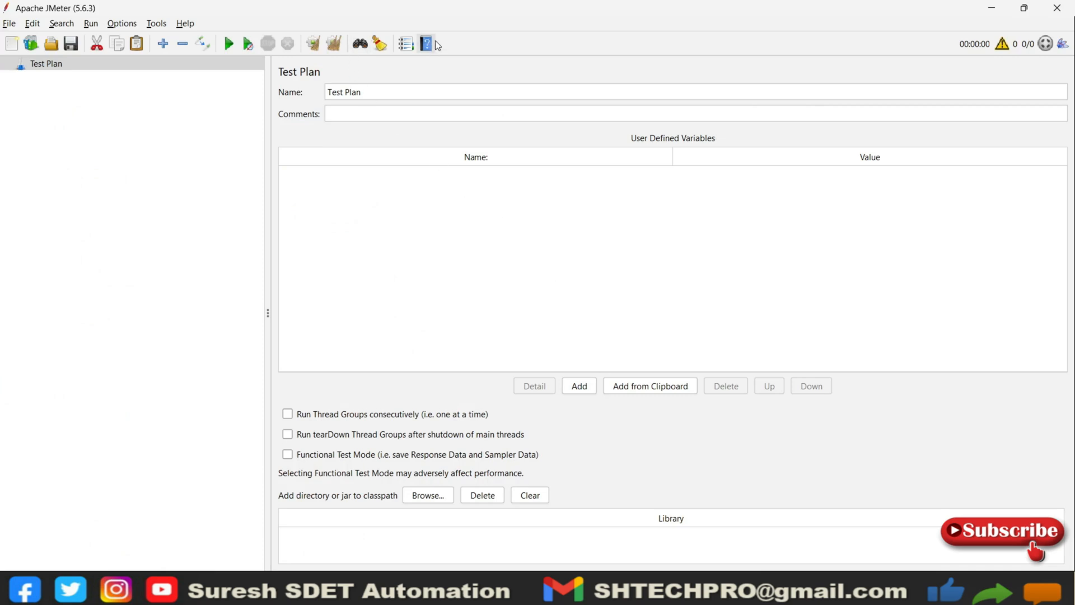
click(185, 23)
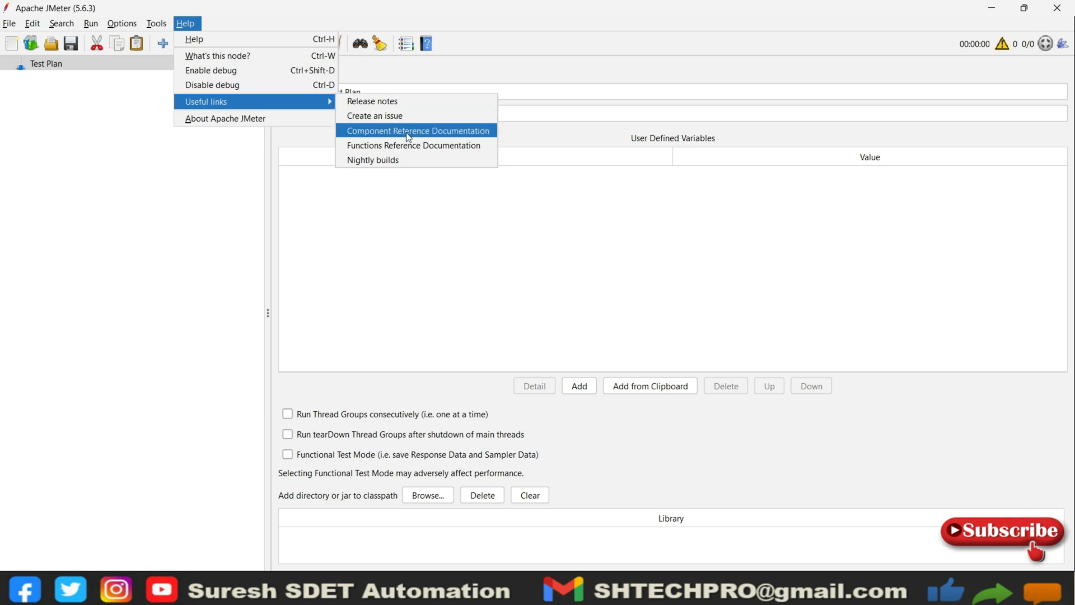
click(418, 130)
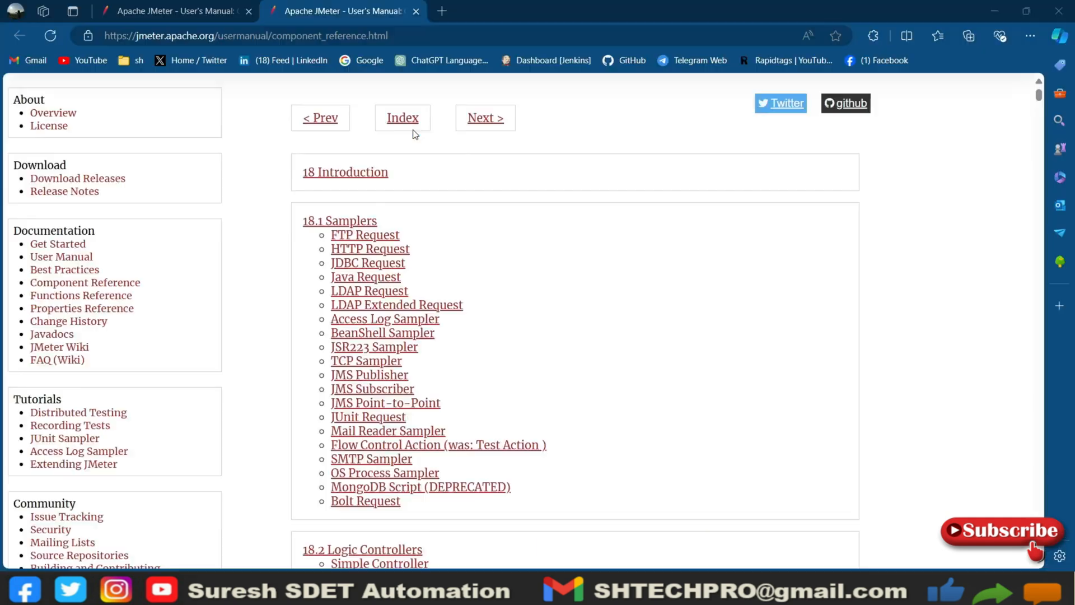